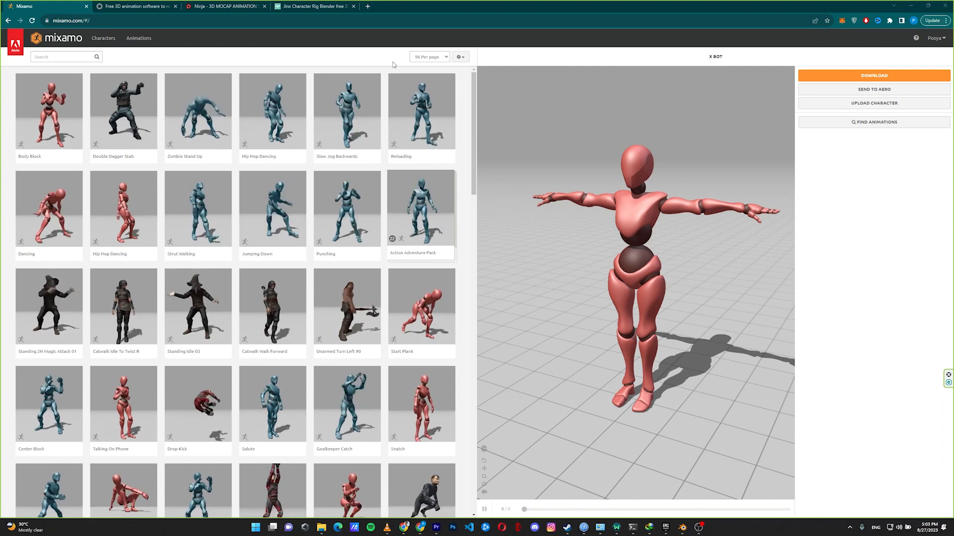
Find the Mma Kick animation in Mixamo and set its FBX download to With Skin.
{"action": "type", "text": "mma kick"}
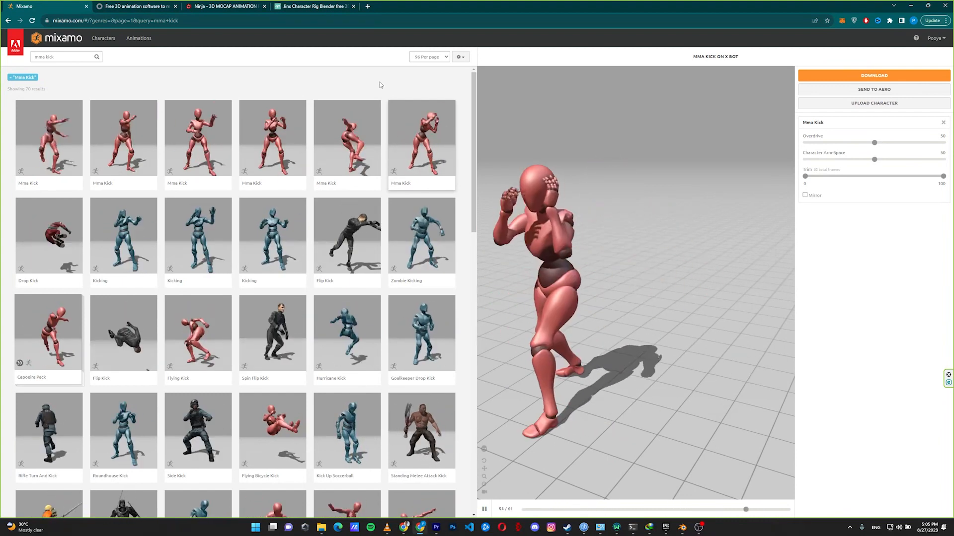
{"action": "left_click", "coordinate": [873, 76]}
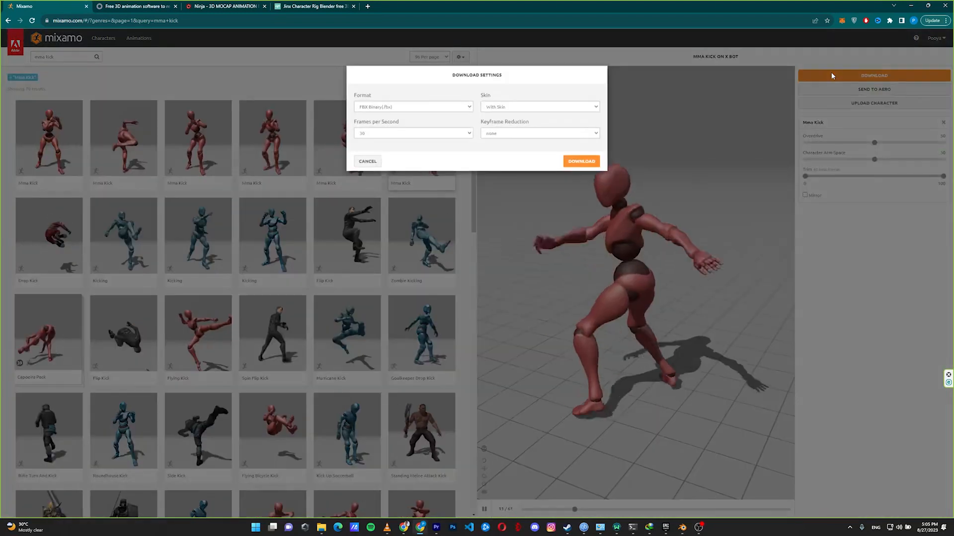
{"action": "left_click", "coordinate": [538, 106]}
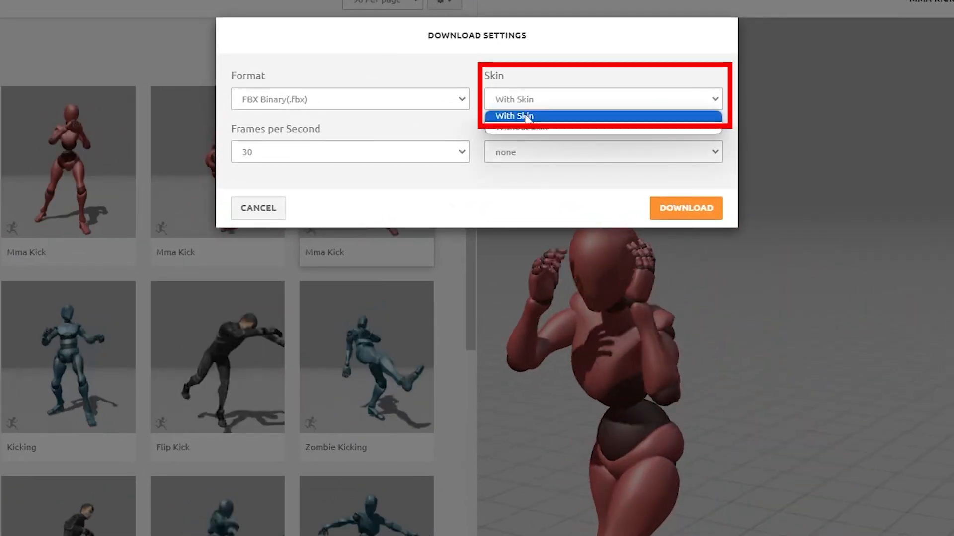
{"action": "left_click", "coordinate": [685, 208]}
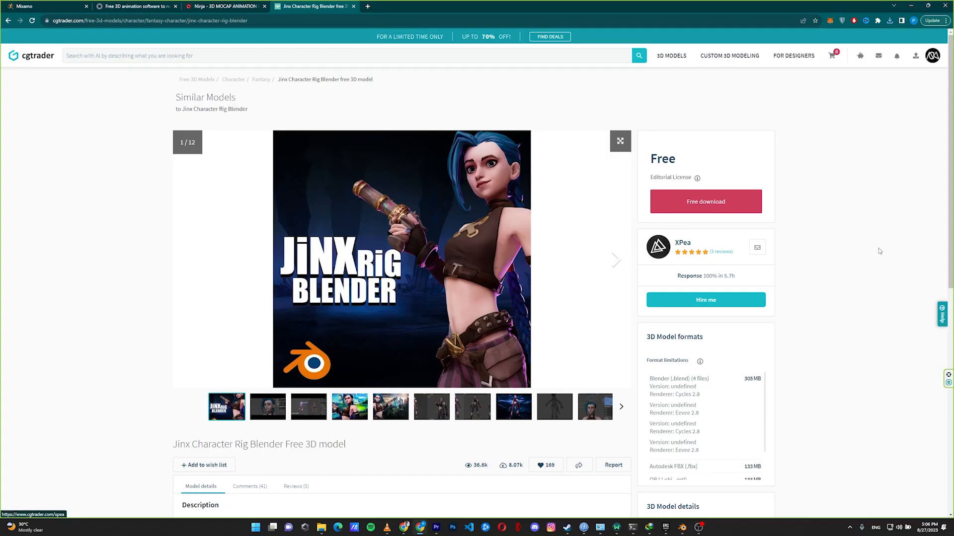
{"action": "mouse_move", "coordinate": [821, 253]}
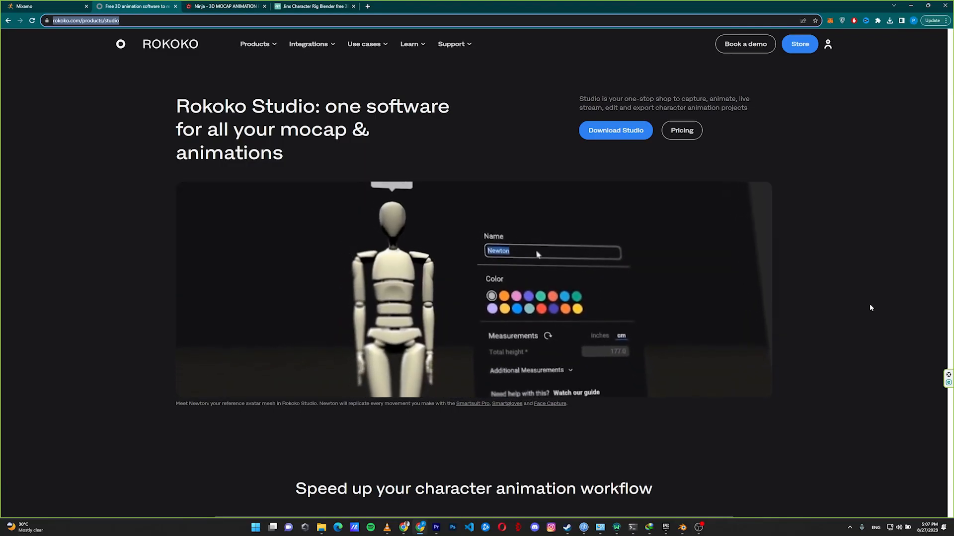
Go from the Rokoko home page to its Blender integration page.
{"action": "left_click", "coordinate": [308, 44]}
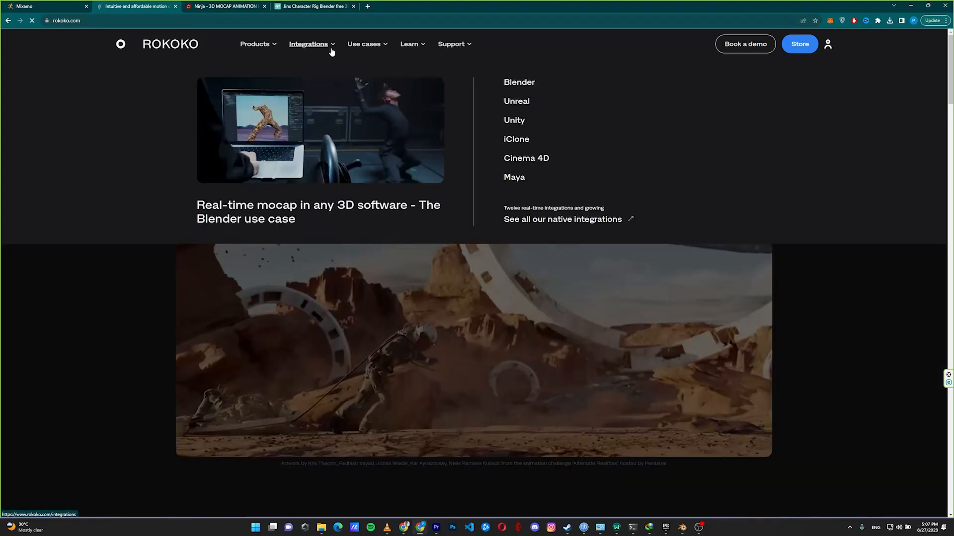
{"action": "left_click", "coordinate": [518, 82]}
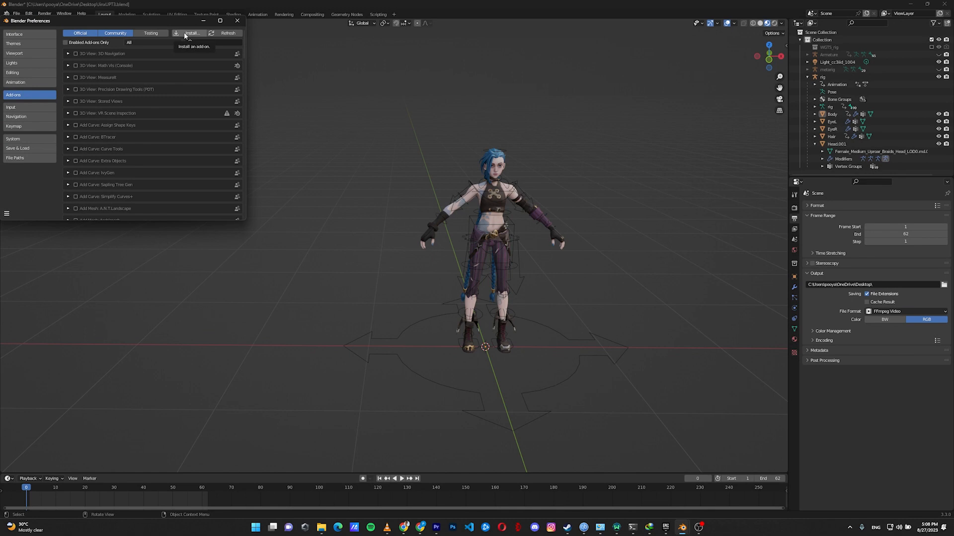
Enable Rokoko Studio Live via an 'ro' add-on search and expand its Retargeting panel.
{"action": "type", "text": "roko"}
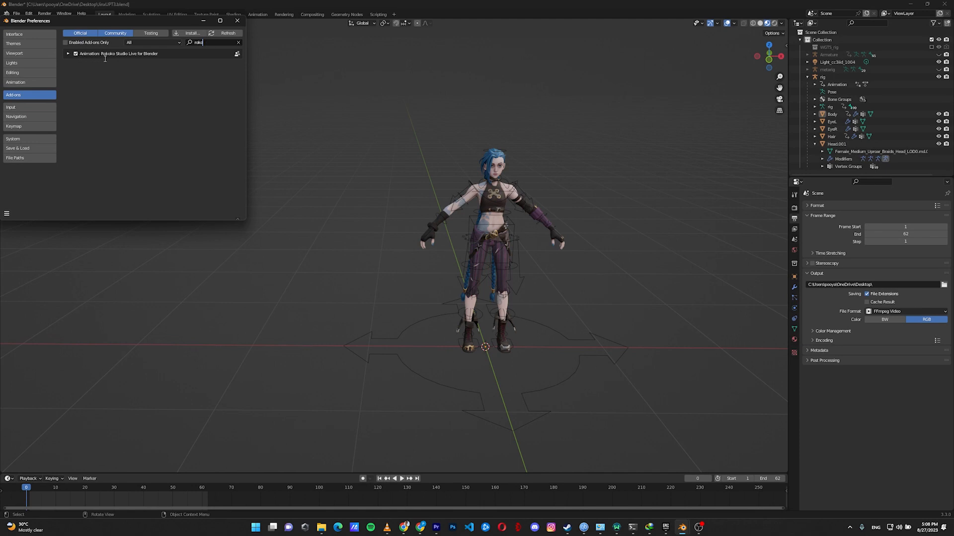
{"action": "left_click", "coordinate": [236, 20]}
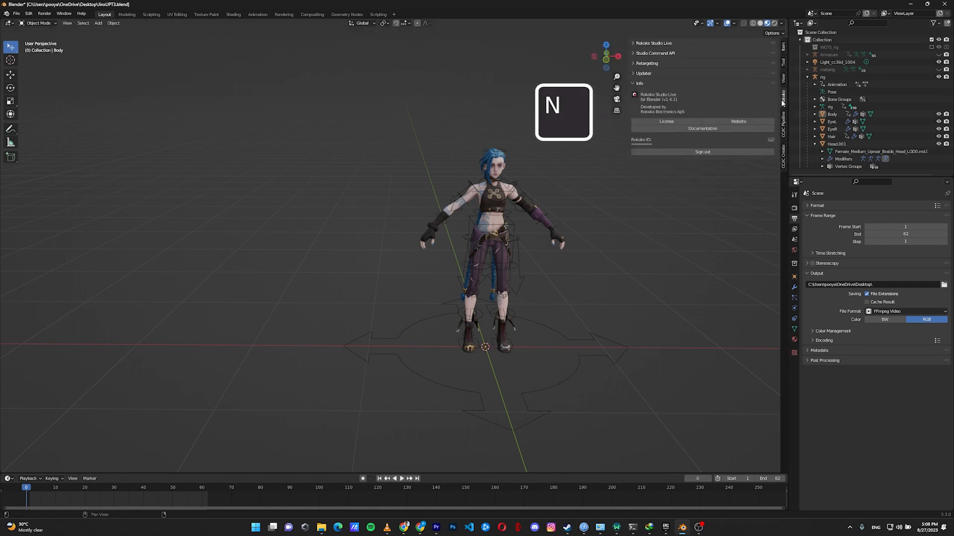
{"action": "left_click", "coordinate": [647, 62]}
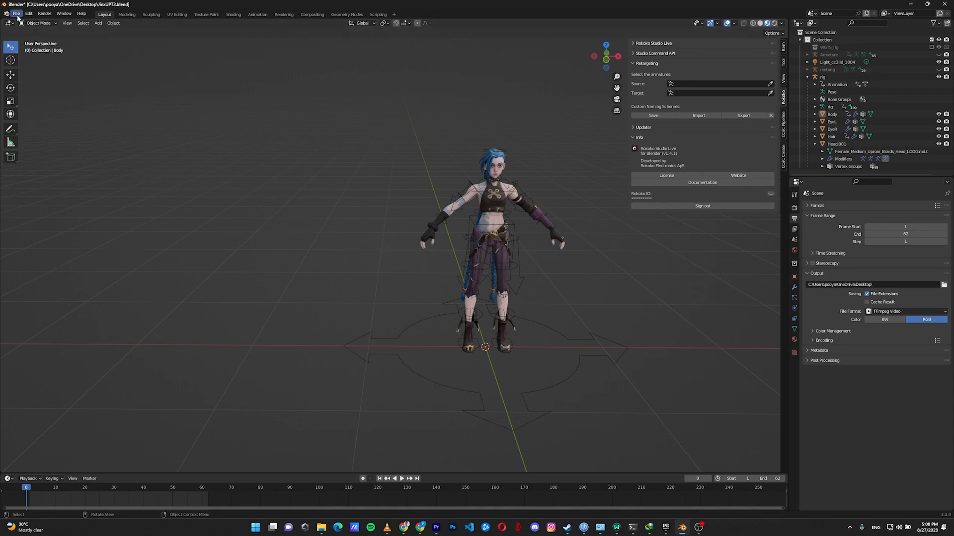
Import the kick FBX, then set Armature.001 as Source and the Jinx rig as Target.
{"action": "left_click", "coordinate": [28, 114]}
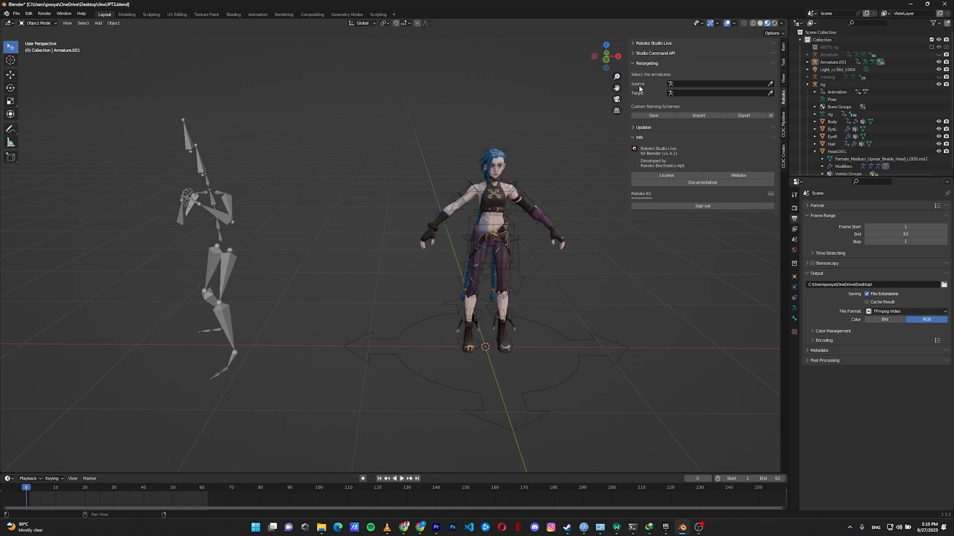
{"action": "left_click", "coordinate": [834, 62]}
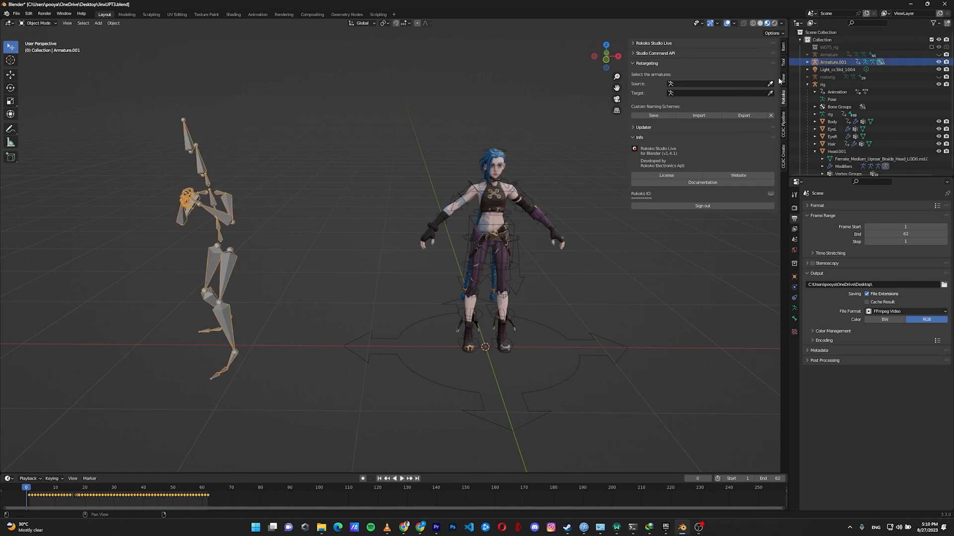
{"action": "left_click", "coordinate": [717, 84]}
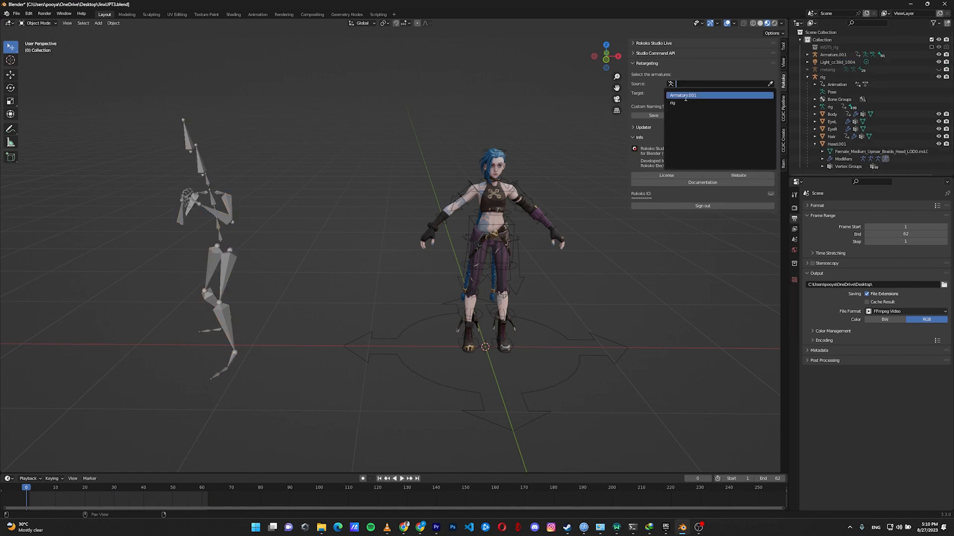
{"action": "left_click", "coordinate": [683, 95]}
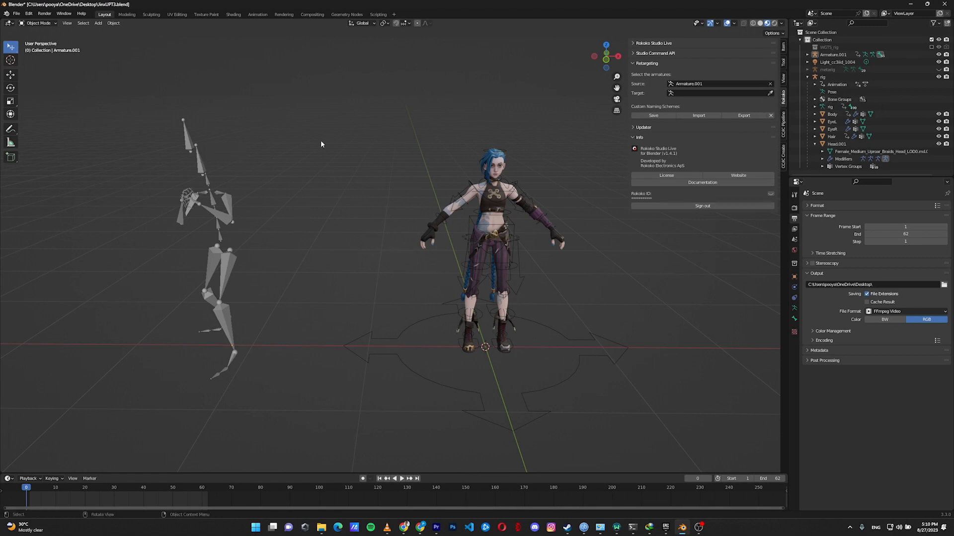
{"action": "mouse_move", "coordinate": [524, 180]}
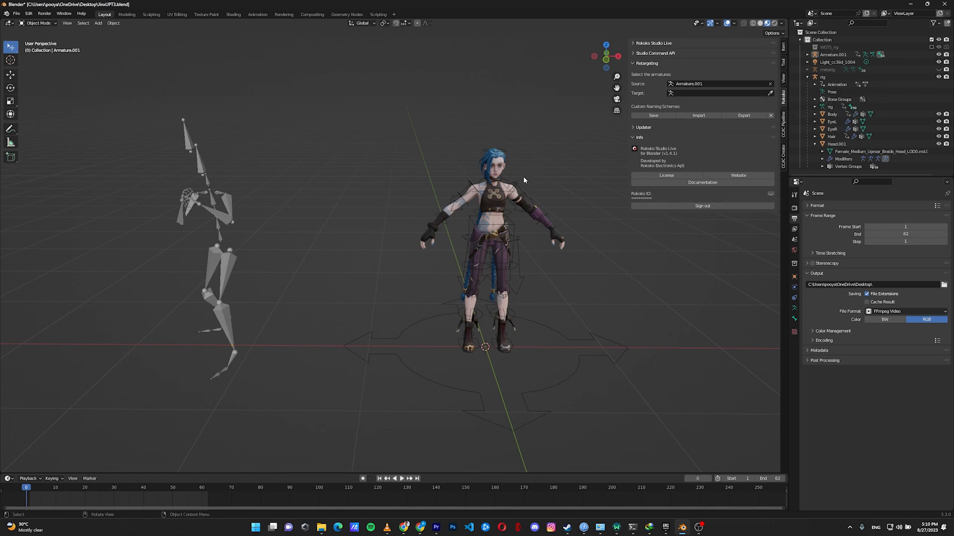
{"action": "left_click", "coordinate": [823, 77]}
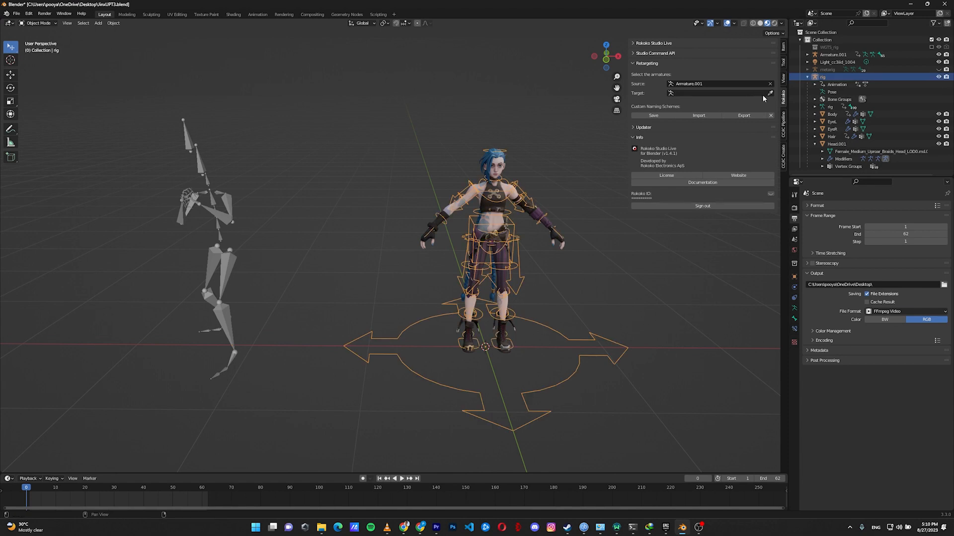
{"action": "left_click", "coordinate": [717, 92]}
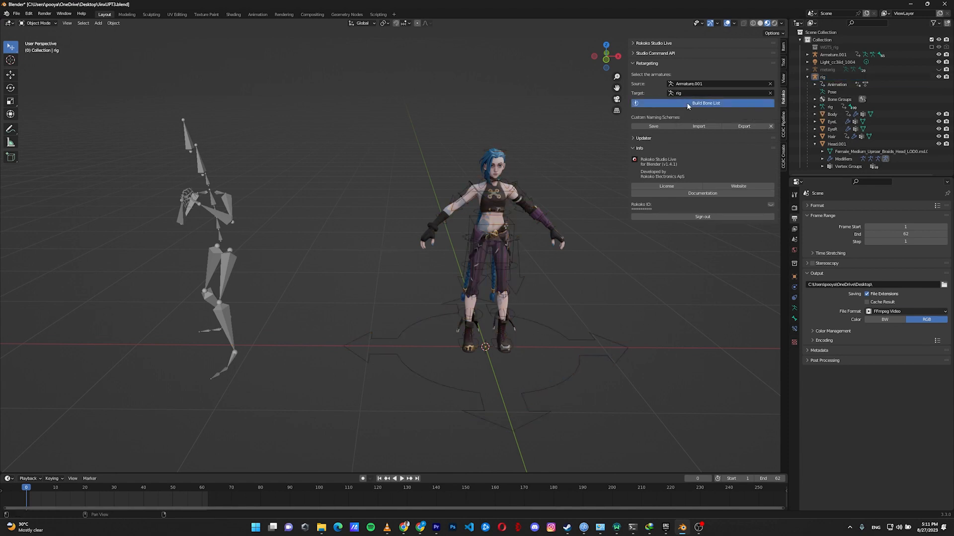
Build the Rokoko bone list, then return to the retargeting options with the rig posed.
{"action": "left_click", "coordinate": [701, 103]}
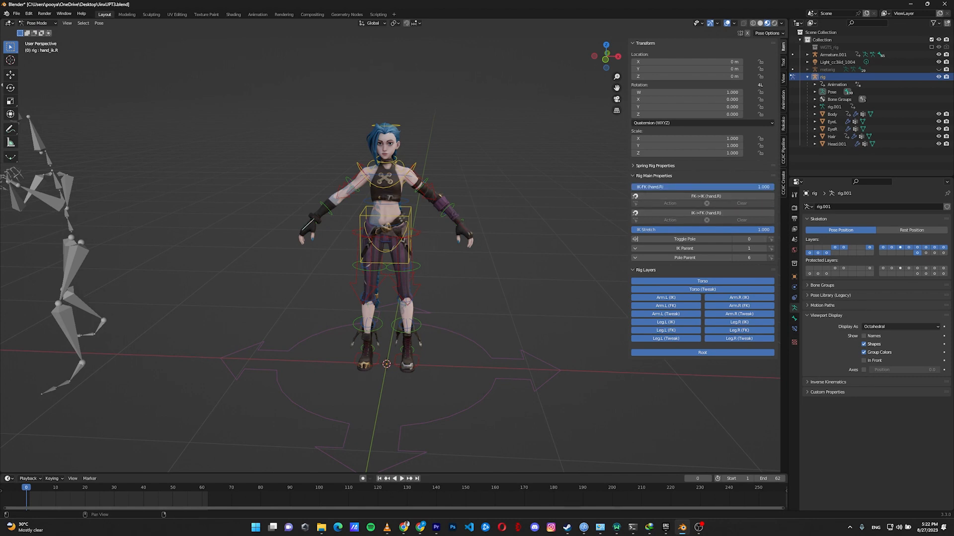
{"action": "left_click", "coordinate": [407, 360]}
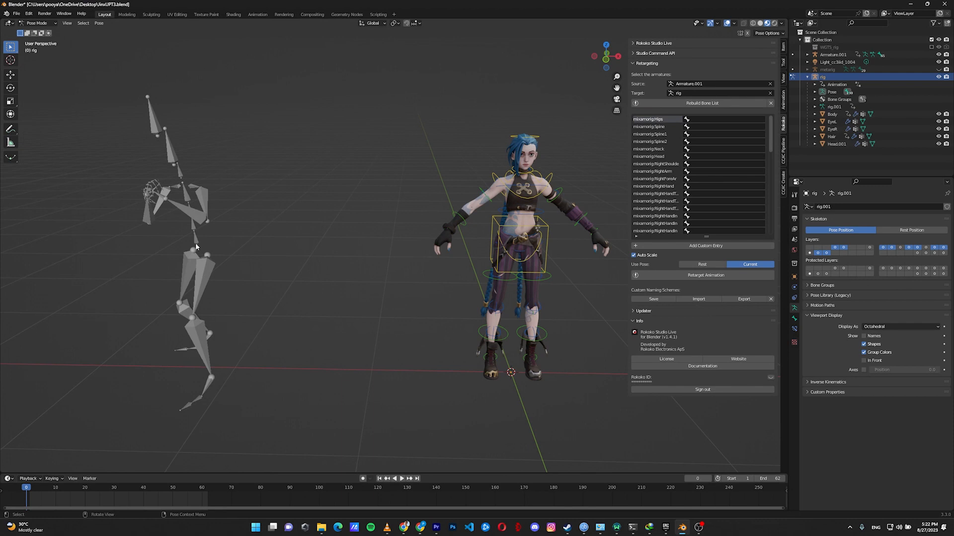
{"action": "mouse_move", "coordinate": [549, 238]}
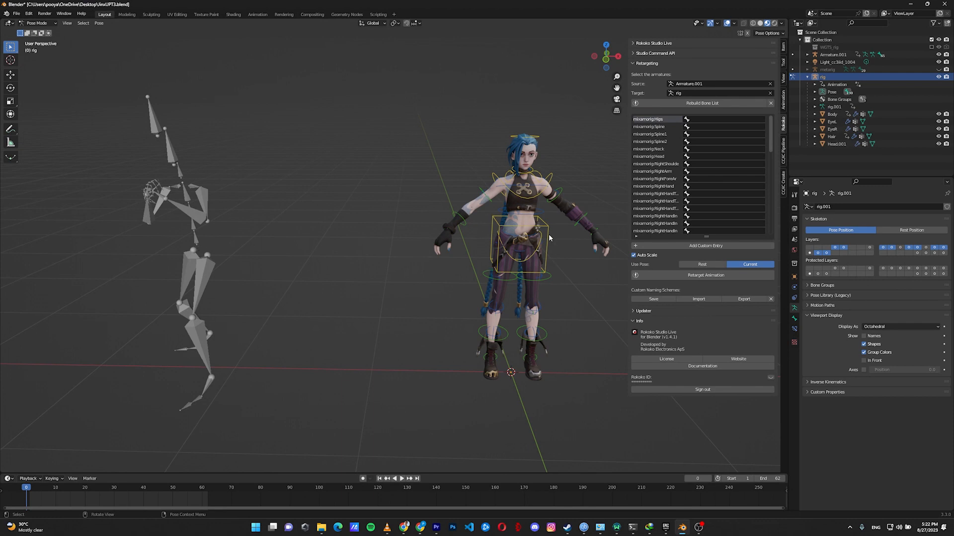
Map the hips, neck and right shoulder entries, searching 'shoulder.R' for the shoulder target.
{"action": "left_click", "coordinate": [519, 241]}
{"action": "type", "text": "spine"}
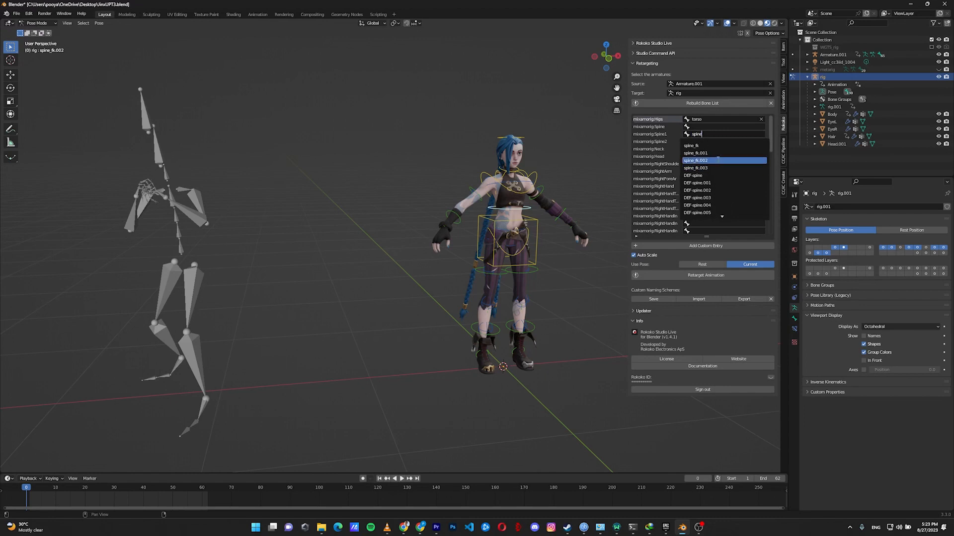
{"action": "left_click", "coordinate": [695, 159]}
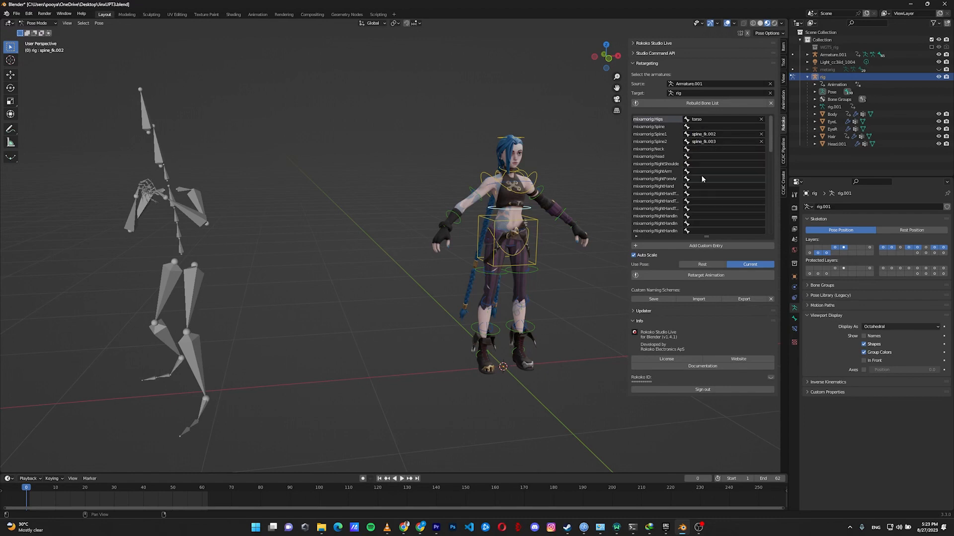
{"action": "left_click", "coordinate": [723, 149]}
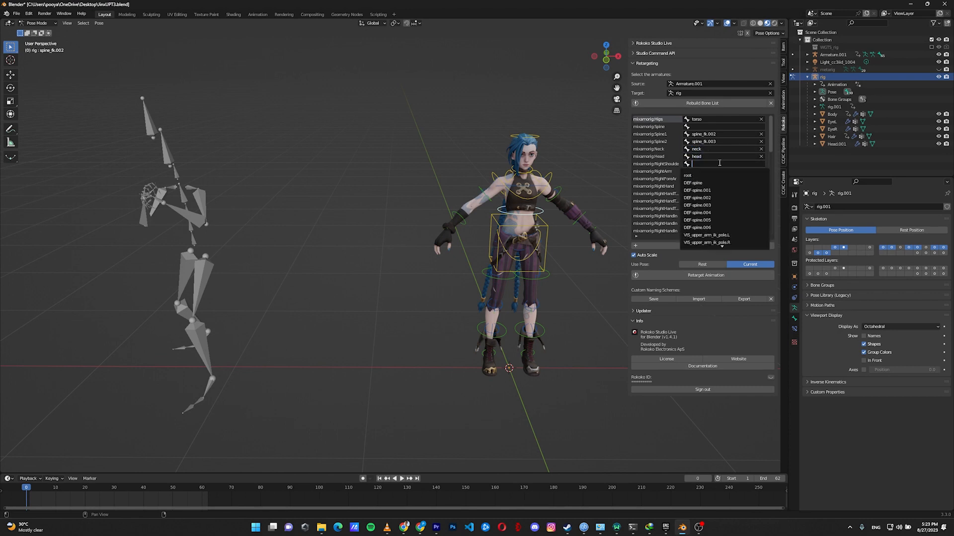
{"action": "type", "text": "shoulder.R"}
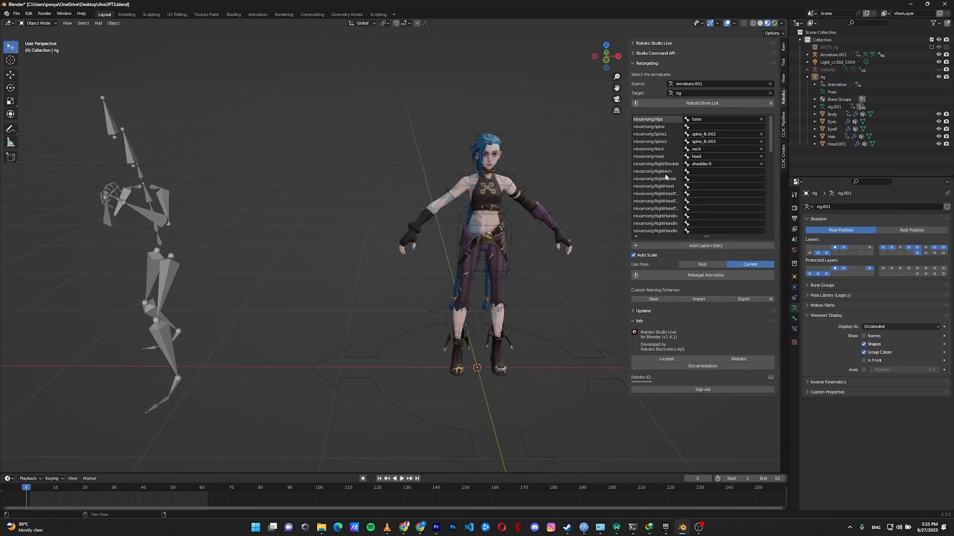
{"action": "mouse_move", "coordinate": [663, 172]}
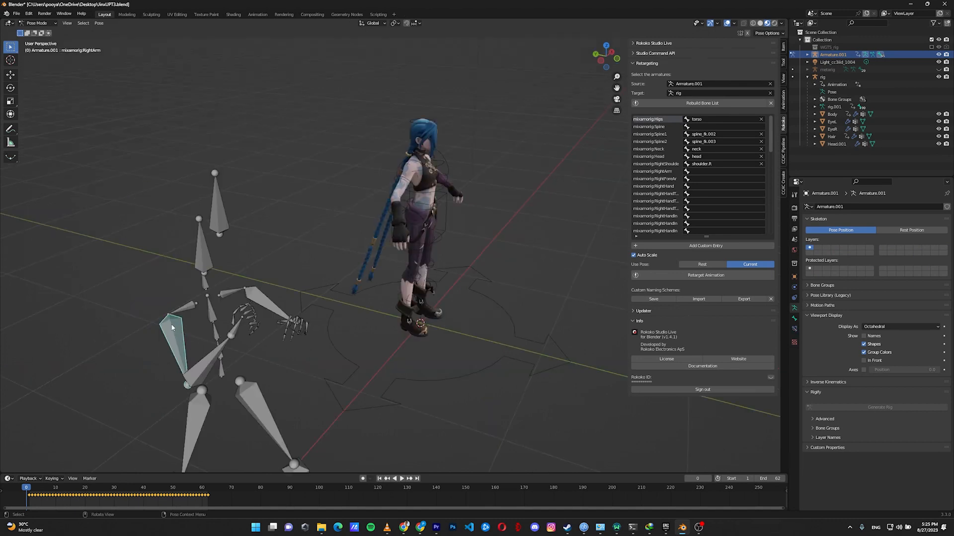
Identify the Mixamo right arm bones and map RightArm to upper_arm_fk.R.
{"action": "left_click", "coordinate": [210, 355]}
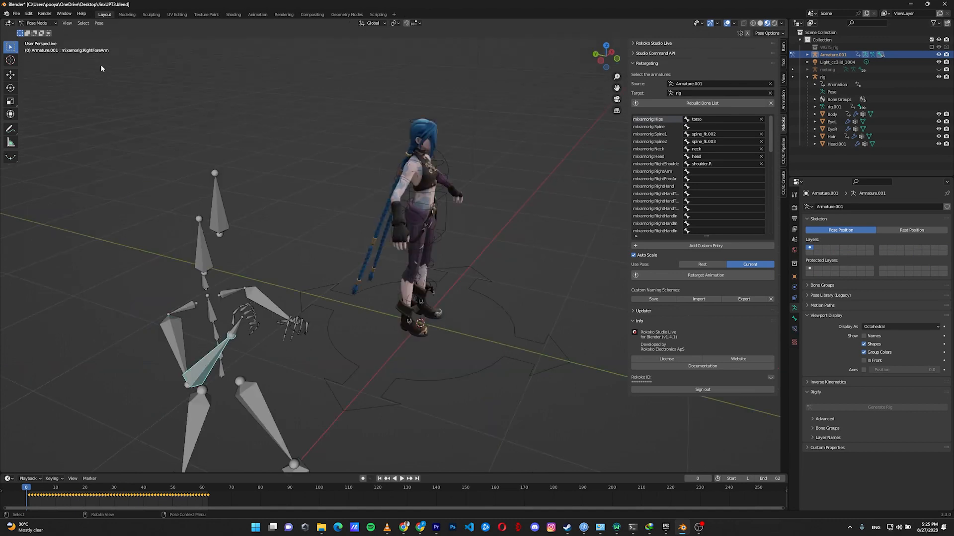
{"action": "left_click", "coordinate": [237, 328]}
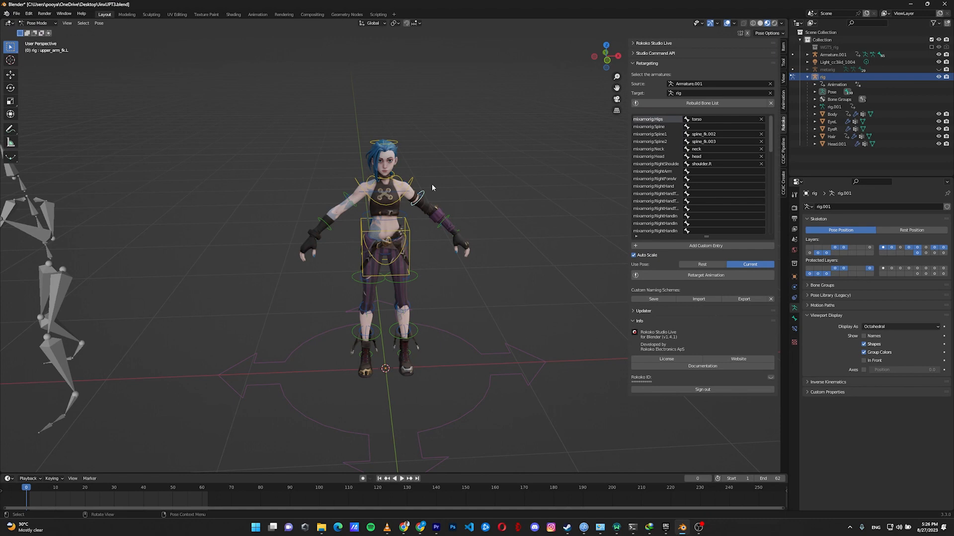
{"action": "mouse_move", "coordinate": [95, 64]}
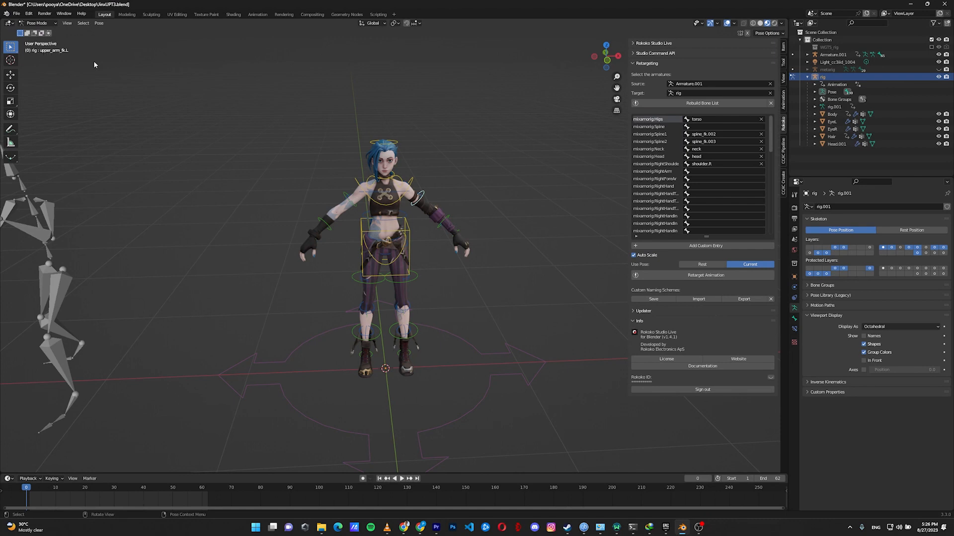
{"action": "left_click", "coordinate": [724, 171]}
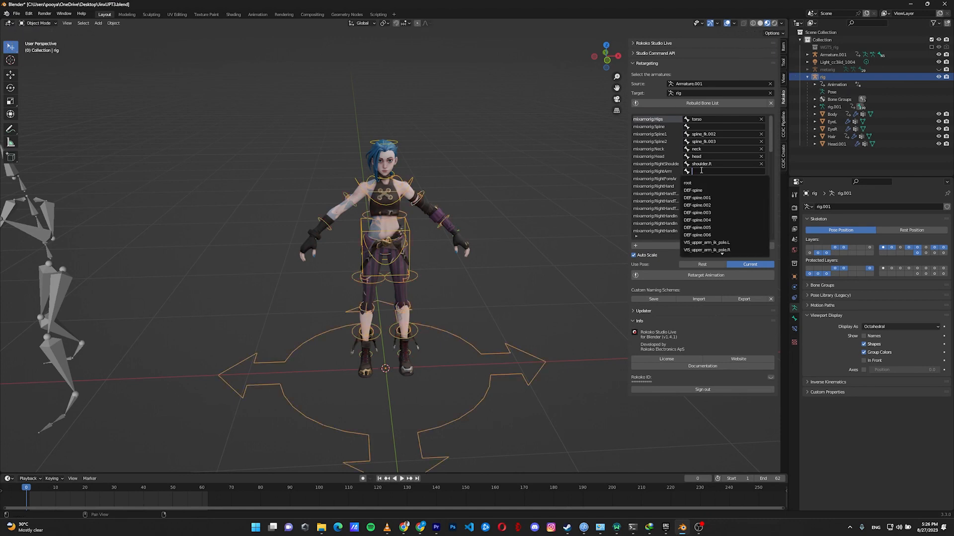
{"action": "type", "text": "upper"}
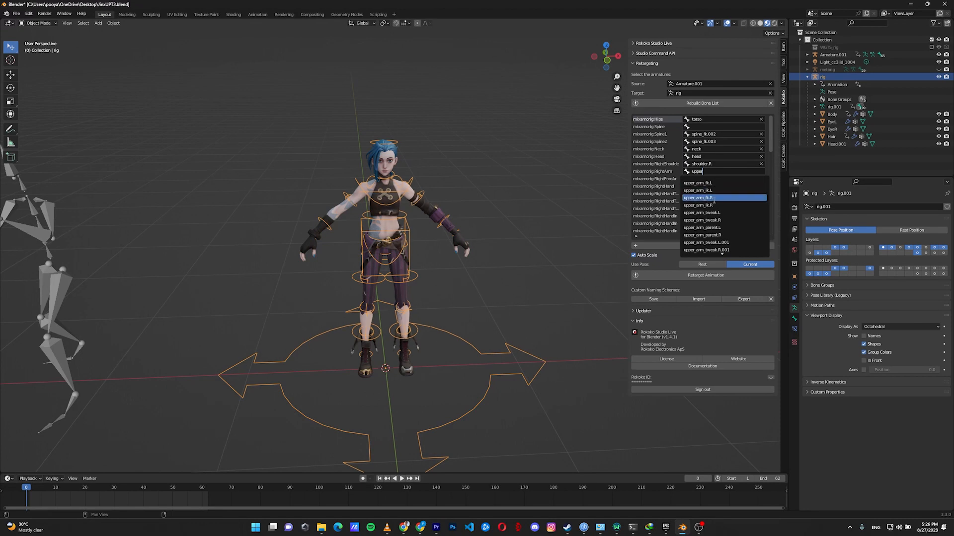
{"action": "left_click", "coordinate": [698, 197]}
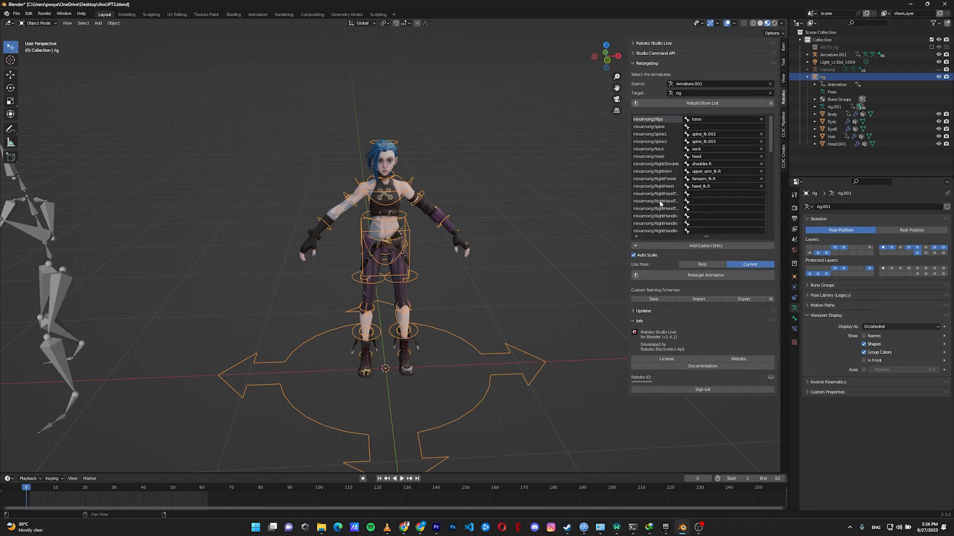
{"action": "mouse_move", "coordinate": [315, 248]}
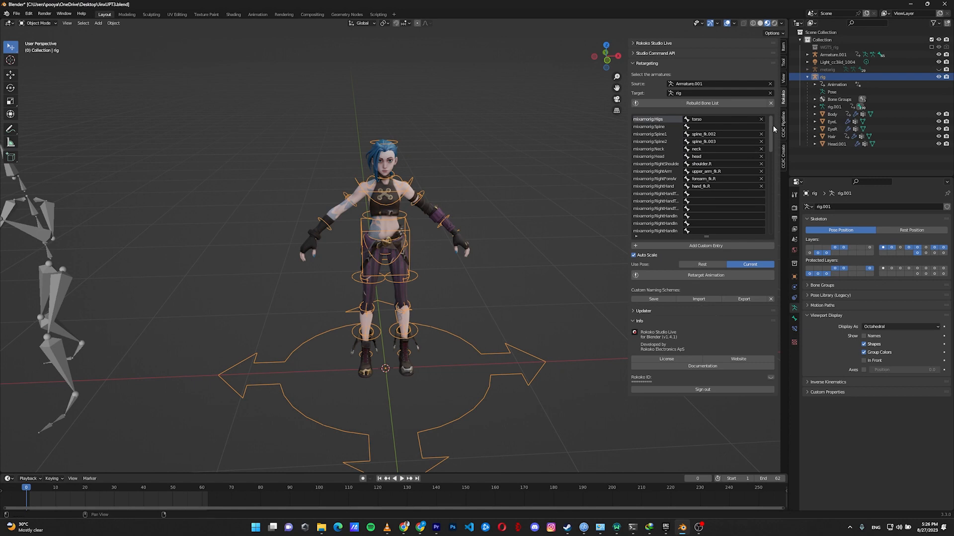
Scroll the bone list and search 'shou' for the left shoulder target bone.
{"action": "scroll", "scroll_direction": "down", "scroll_amount": 3}
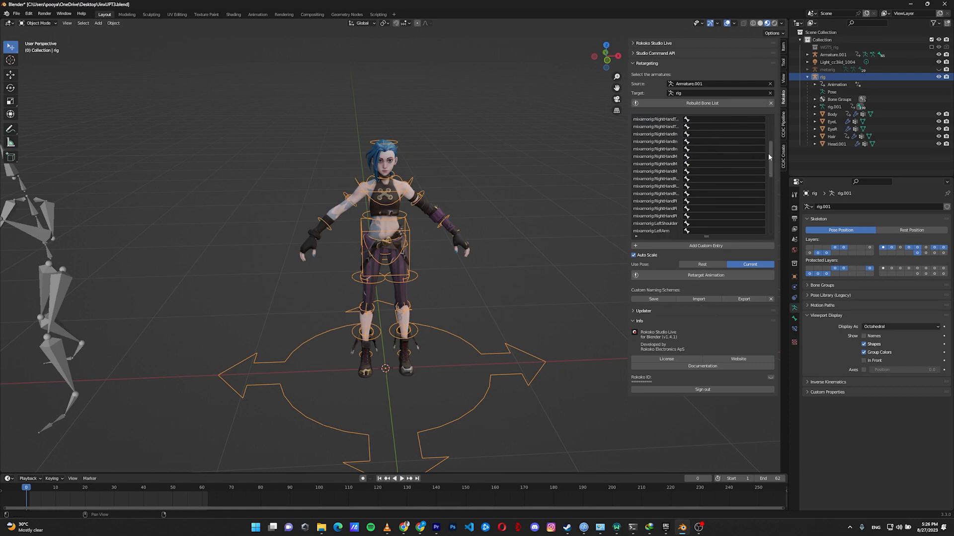
{"action": "left_click", "coordinate": [724, 149]}
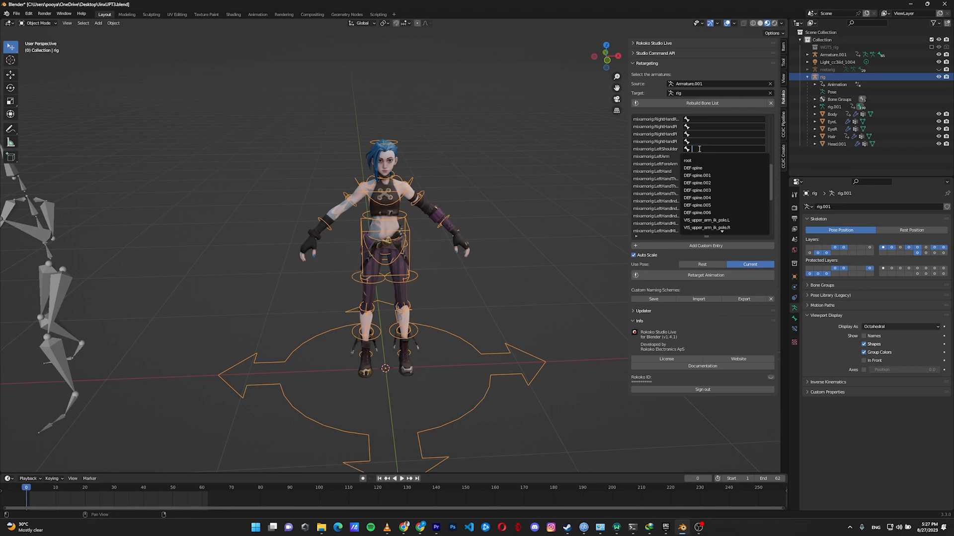
{"action": "type", "text": "shou"}
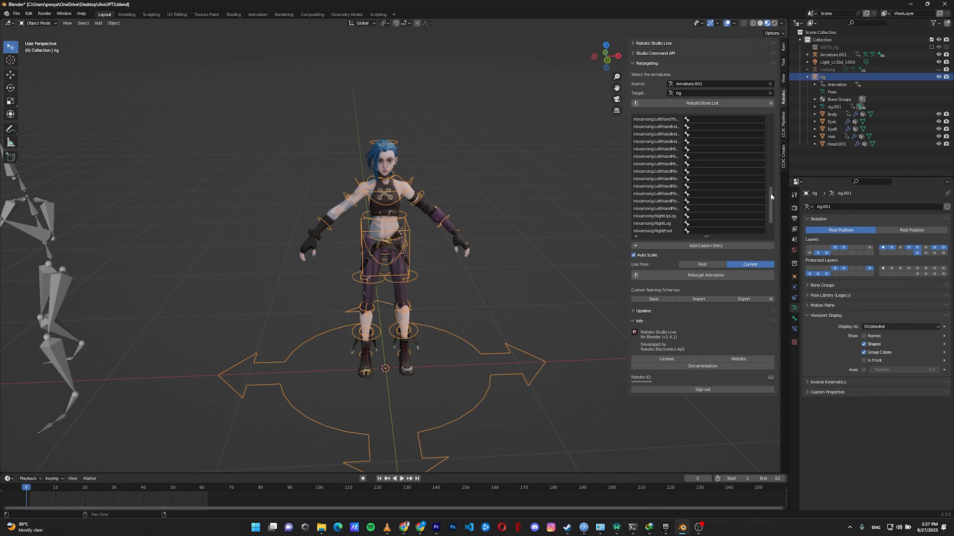
Click the Mixamo armature's left shin and lower leg bones to read their names.
{"action": "scroll", "scroll_direction": "down", "scroll_amount": 3}
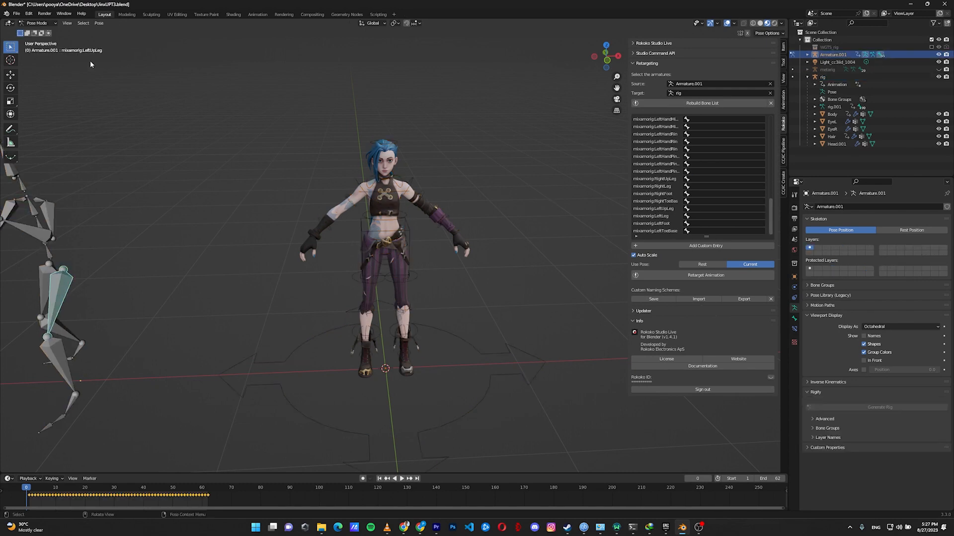
{"action": "left_click", "coordinate": [70, 404]}
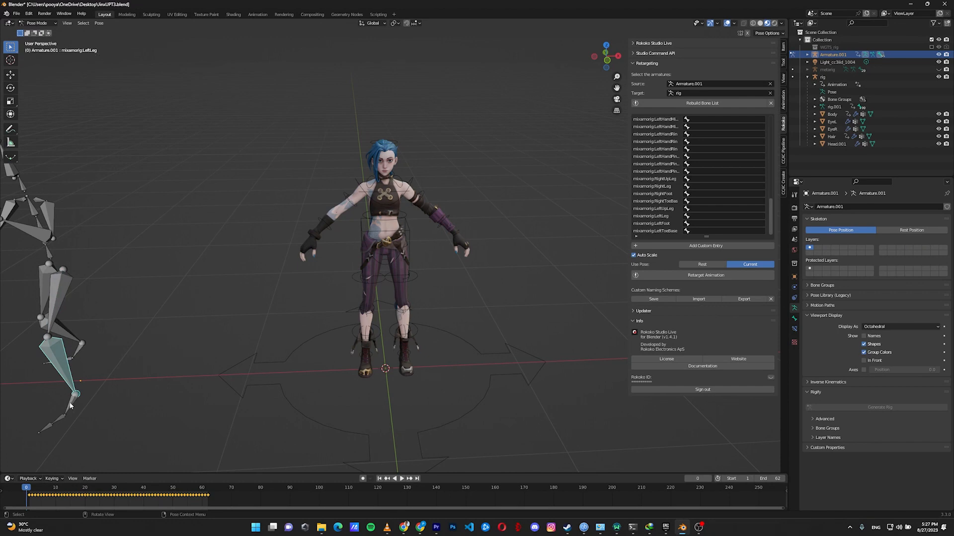
{"action": "left_click", "coordinate": [64, 414]}
{"action": "type", "text": "shin"}
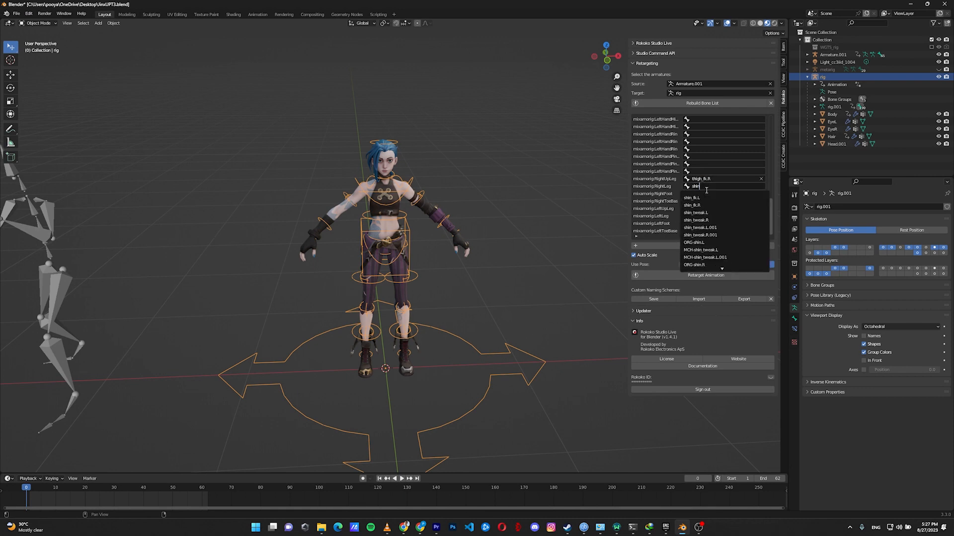
Set leg targets to shin_fk.R, foot_fk.R and the toe bones, including toe_fk.L.
{"action": "left_click", "coordinate": [696, 205]}
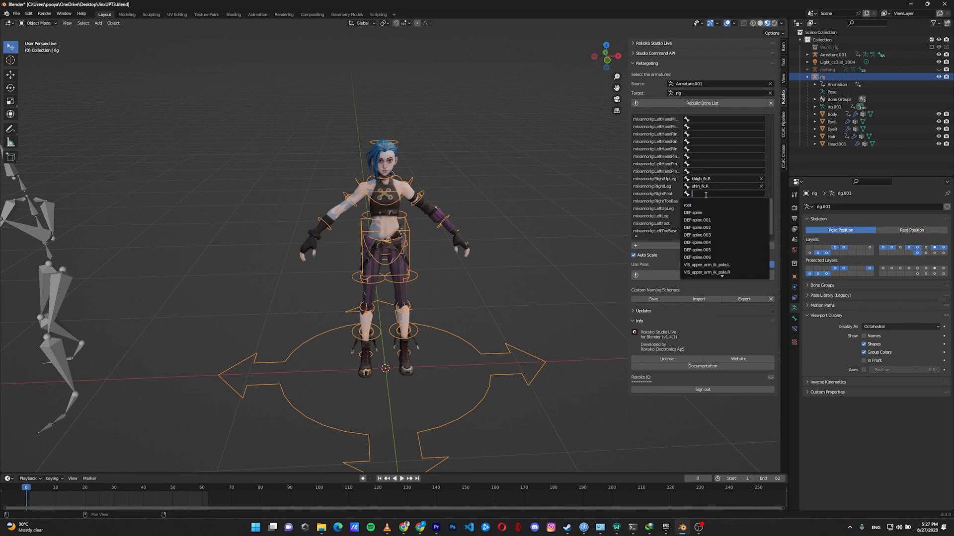
{"action": "left_click", "coordinate": [700, 193]}
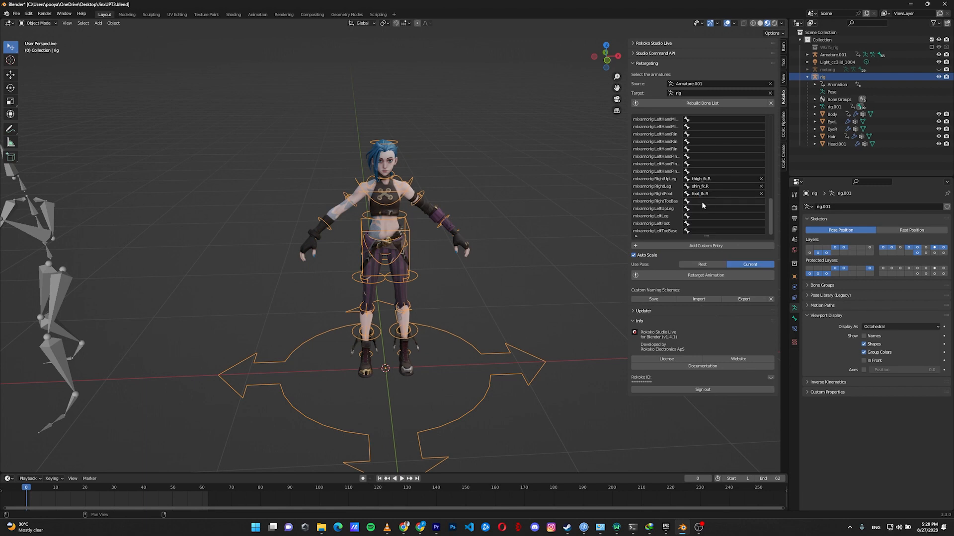
{"action": "left_click", "coordinate": [724, 200]}
{"action": "type", "text": "toe"}
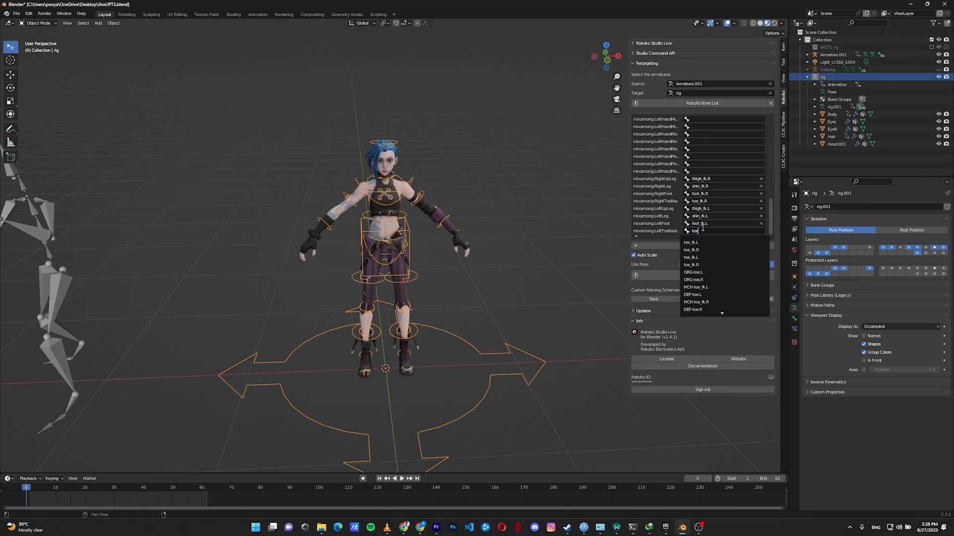
{"action": "left_click", "coordinate": [691, 242]}
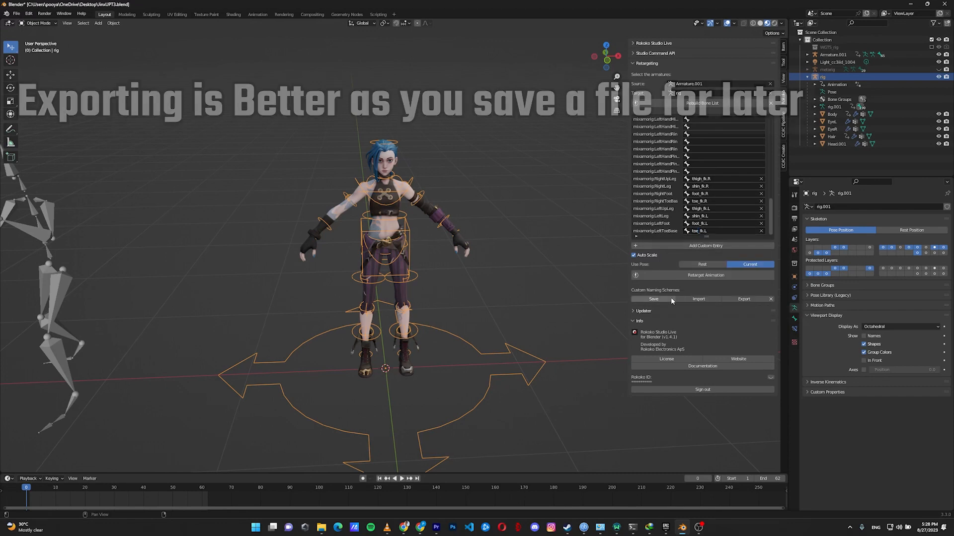
{"action": "mouse_move", "coordinate": [653, 299]}
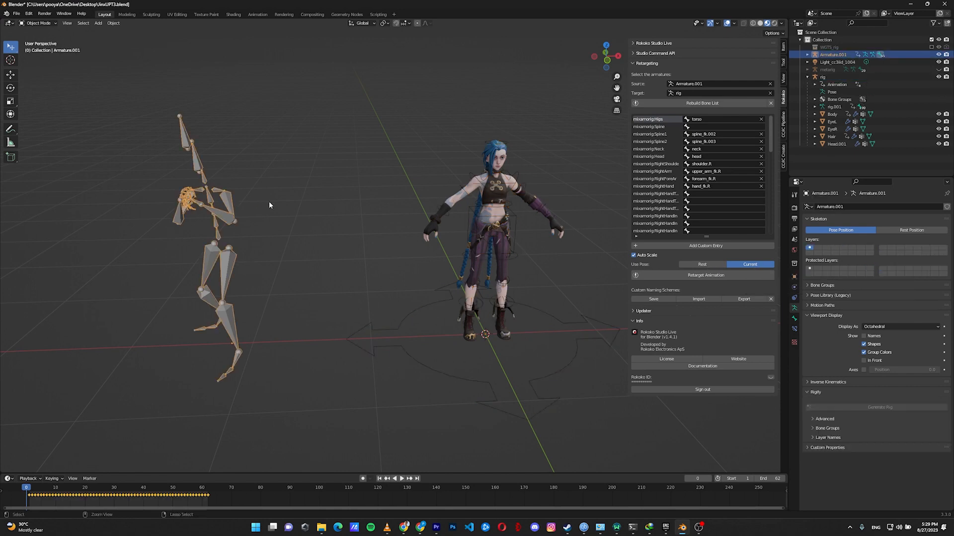
Select the Mixamo armature, view from the front, and clear its location with Alt+G.
{"action": "left_click", "coordinate": [98, 23]}
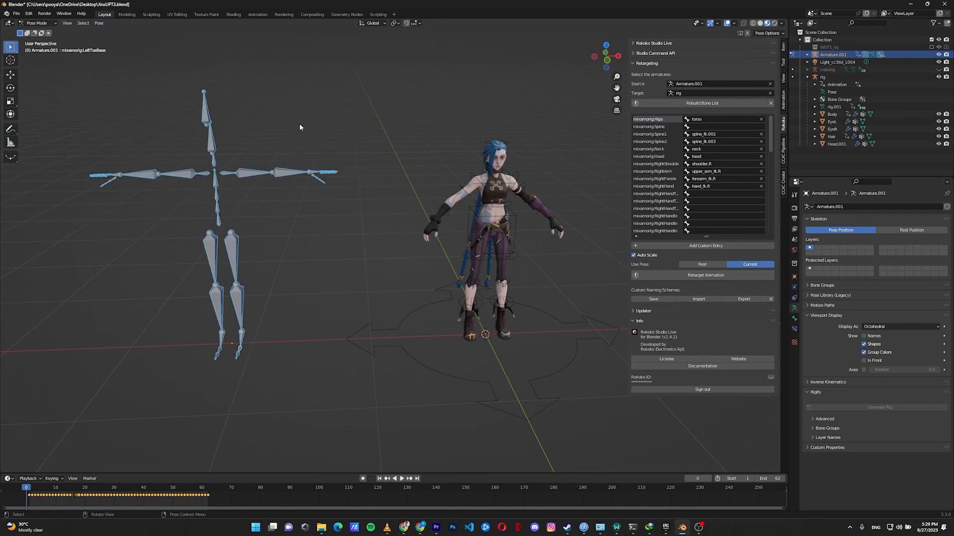
{"action": "key", "text": "KP_1"}
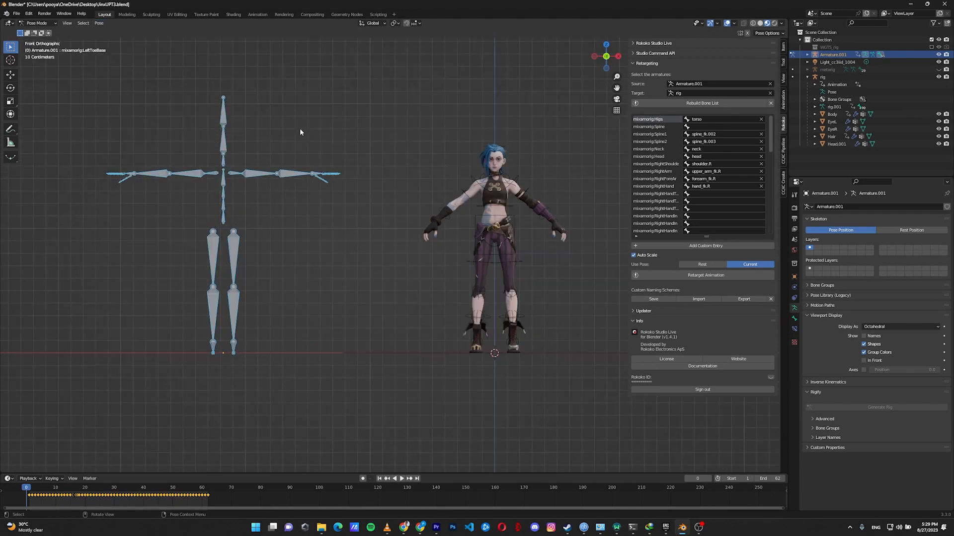
{"action": "mouse_move", "coordinate": [329, 182]}
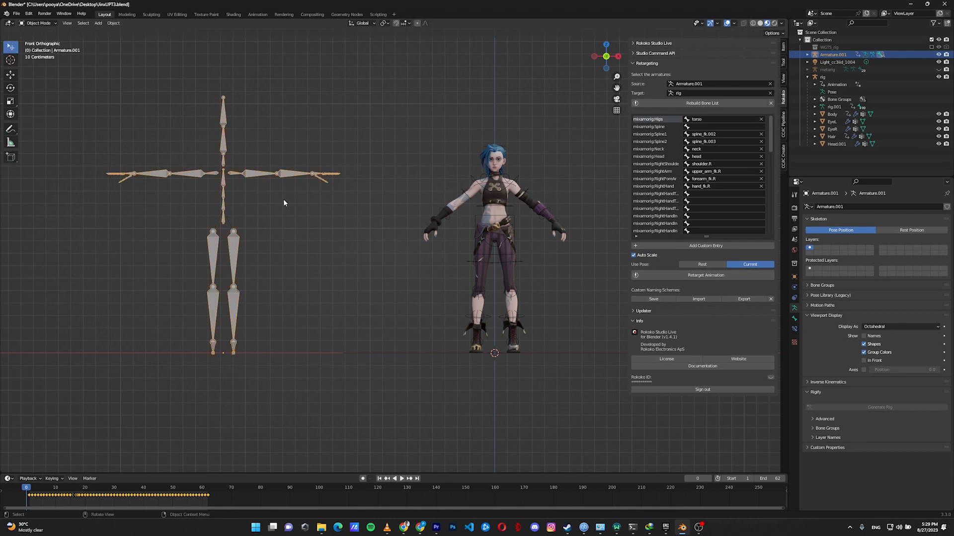
{"action": "key", "text": "Alt+G"}
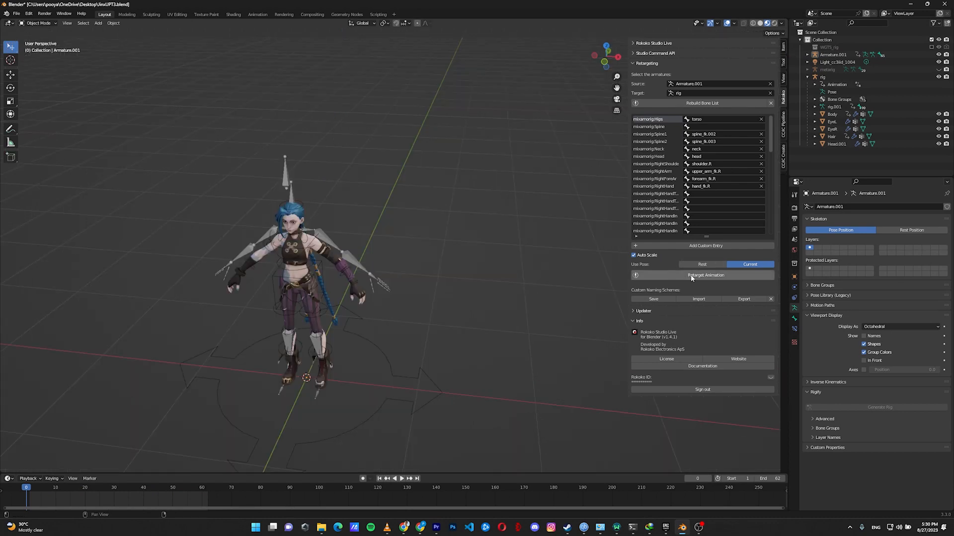
Retarget the Mixamo kick onto Jinx with Auto Scale off, then start playback.
{"action": "left_click", "coordinate": [704, 275]}
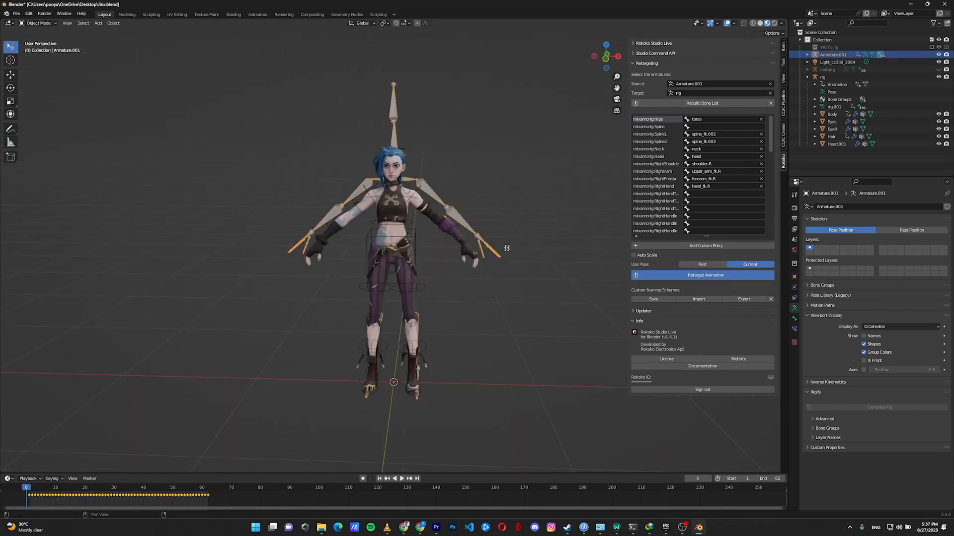
{"action": "left_click", "coordinate": [702, 275]}
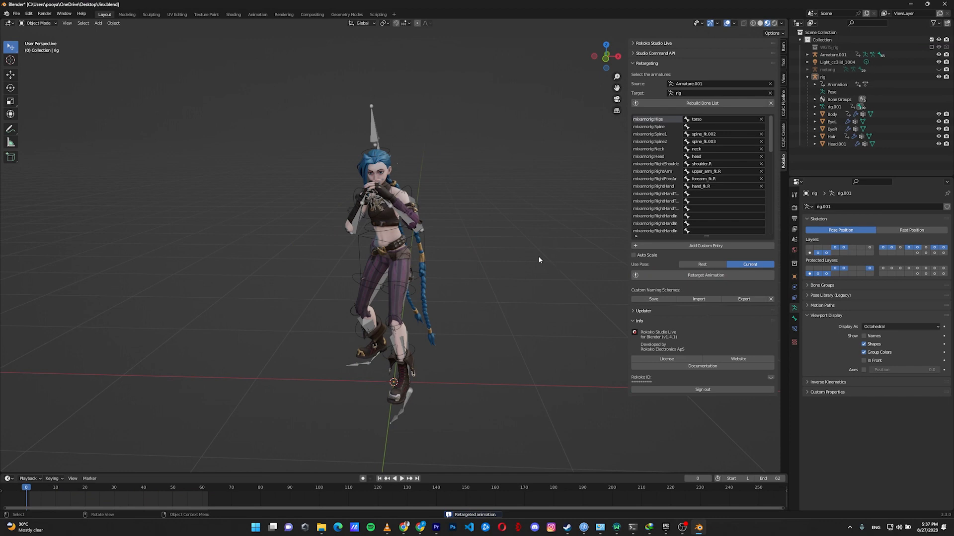
{"action": "left_click", "coordinate": [393, 478]}
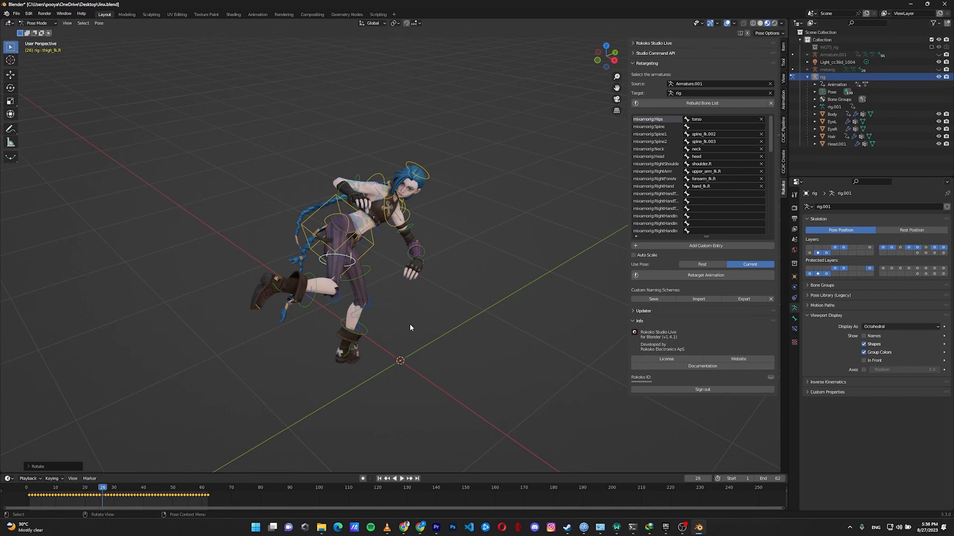
{"action": "mouse_move", "coordinate": [411, 327]}
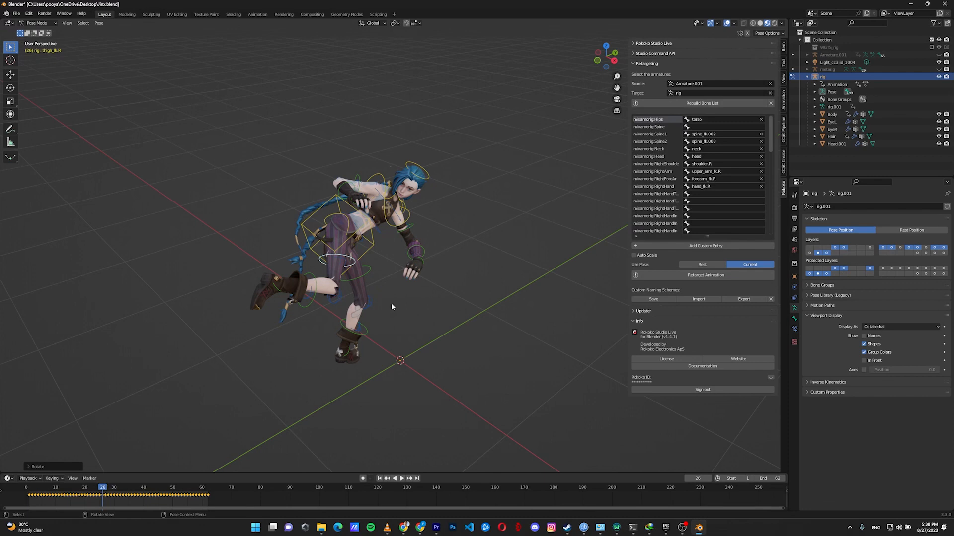
{"action": "mouse_move", "coordinate": [257, 407]}
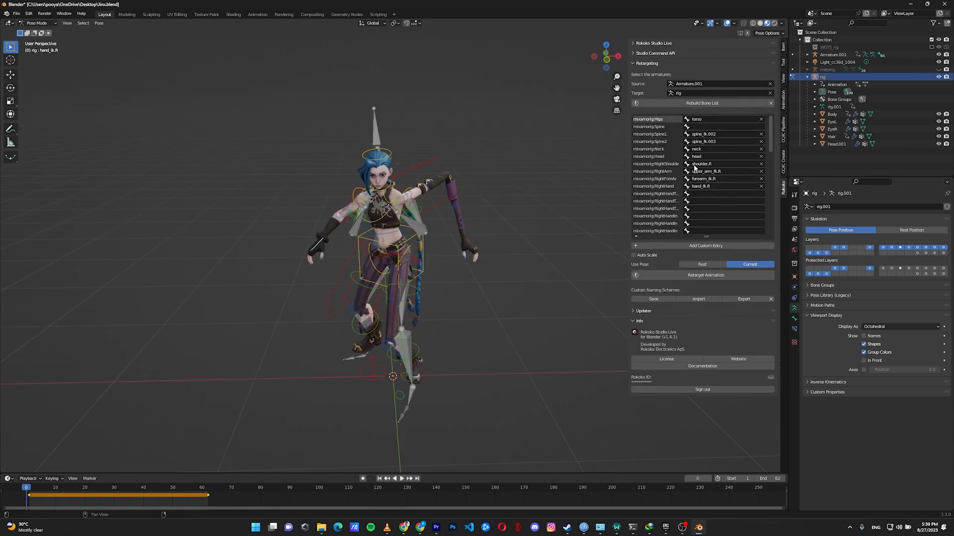
Re-map the arm and right leg targets to IK bones (upper_arm_ik, hand_ik, foot_ik).
{"action": "left_click", "coordinate": [724, 170]}
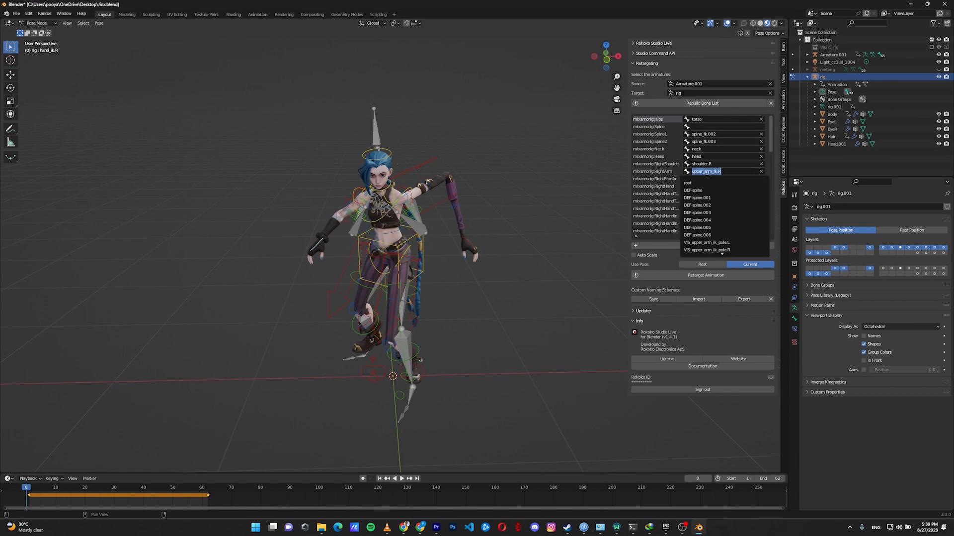
{"action": "type", "text": "upper"}
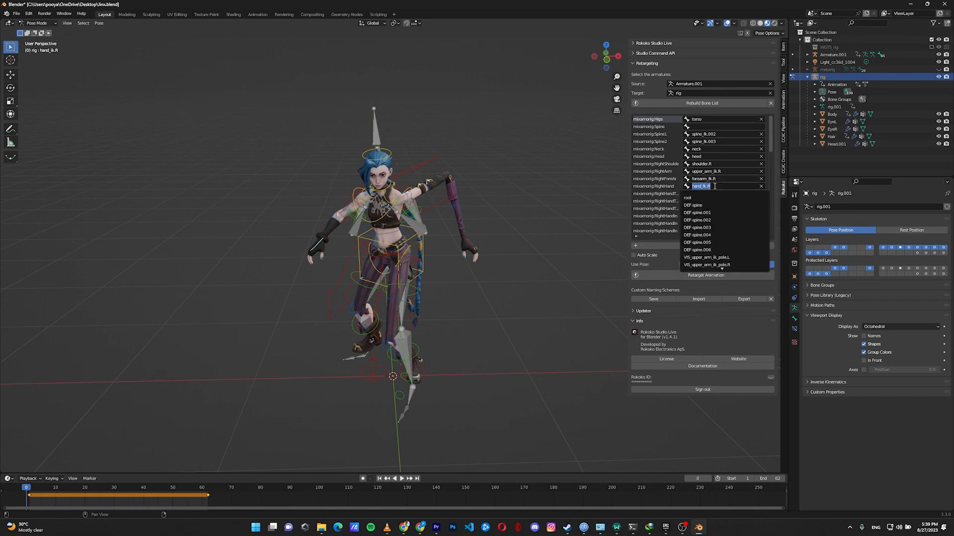
{"action": "type", "text": "hand"}
{"action": "type", "text": "u"}
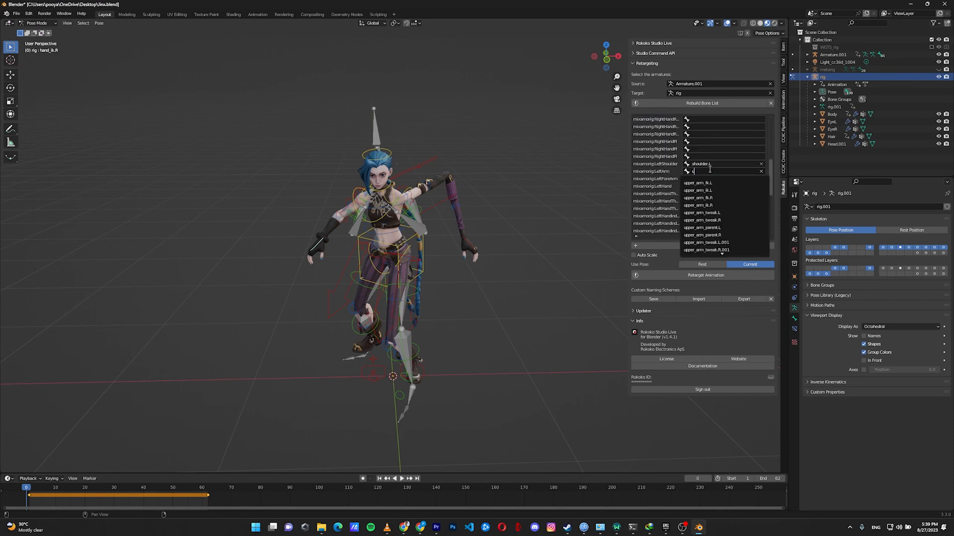
{"action": "left_click", "coordinate": [697, 190]}
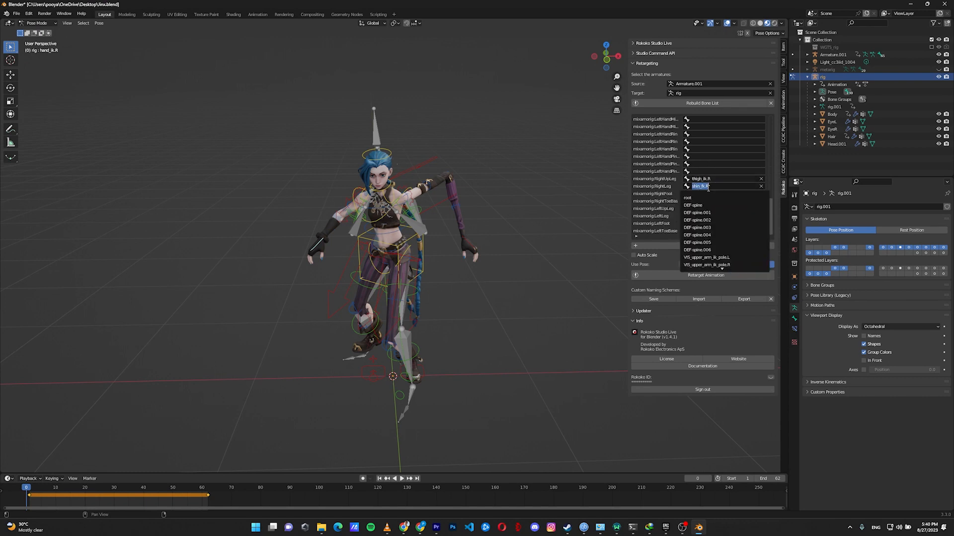
{"action": "type", "text": "foot_ik.R"}
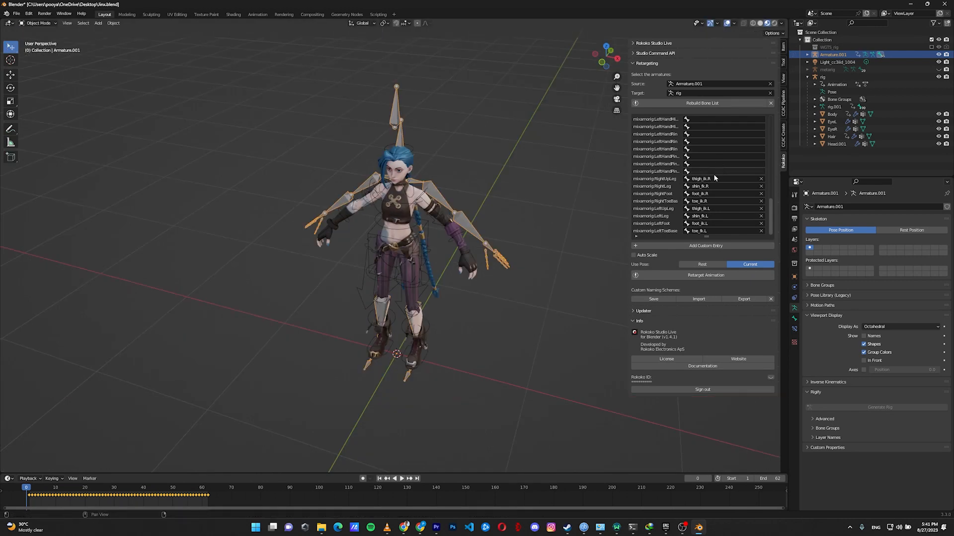
Reapply the kick retargeting with the updated IK leg mapping.
{"action": "left_click", "coordinate": [701, 275]}
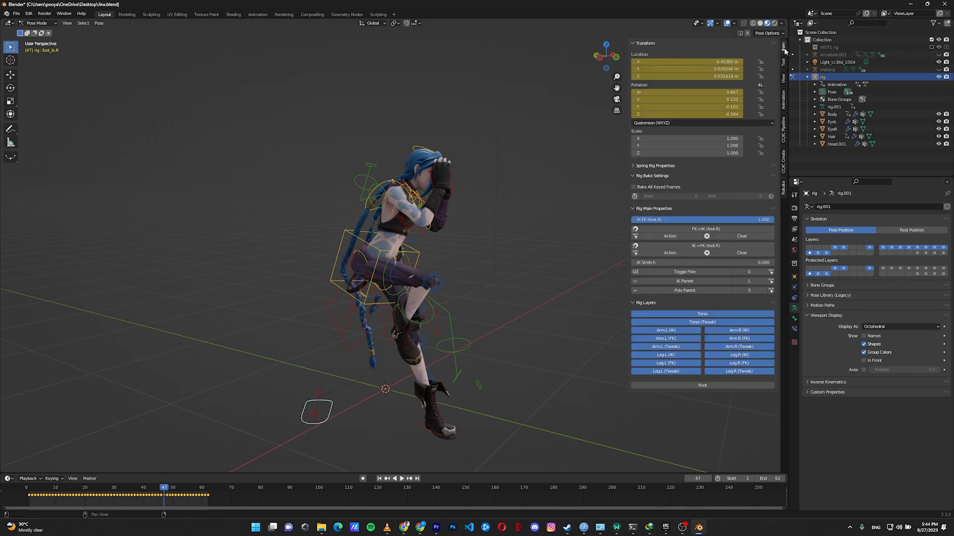
{"action": "mouse_move", "coordinate": [744, 226]}
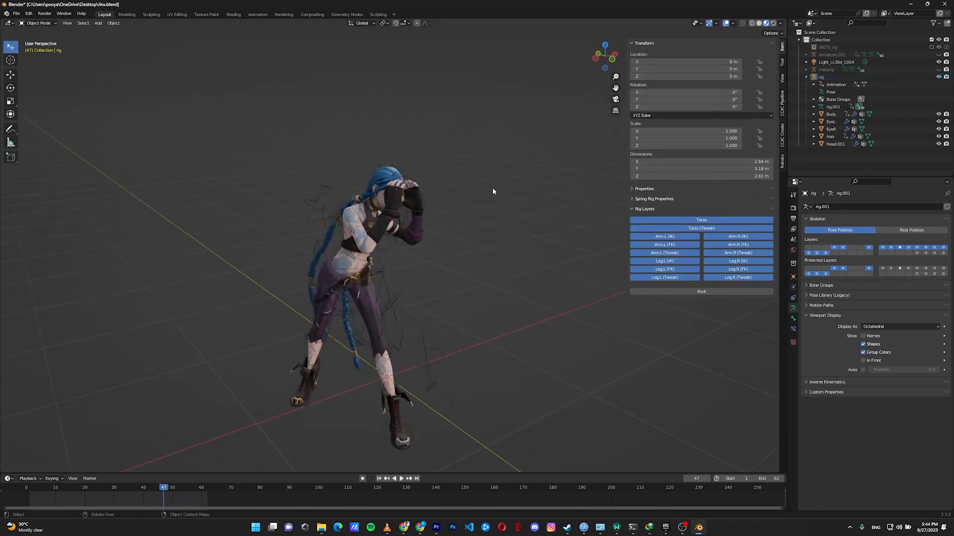
Play the IK-retargeted kick, stop it, and return to frame 26.
{"action": "left_click", "coordinate": [393, 478]}
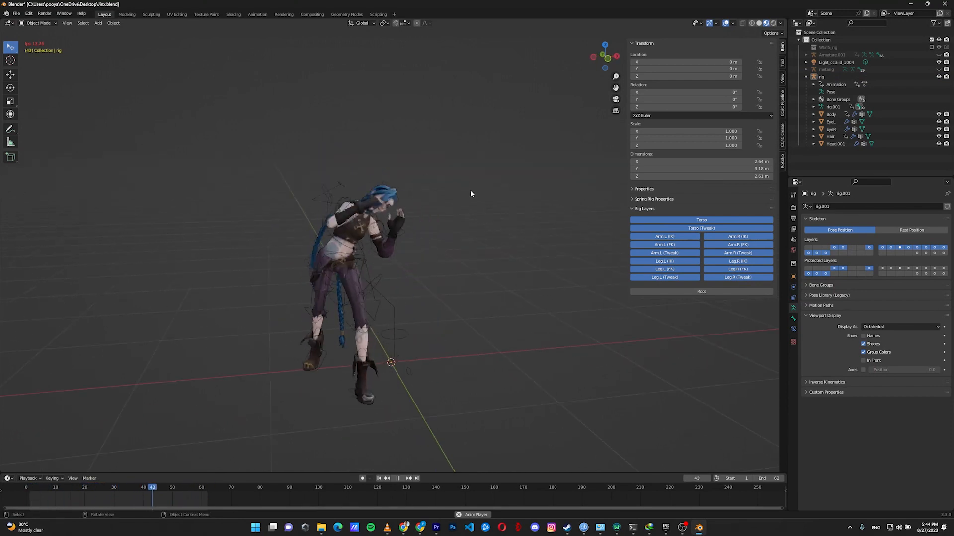
{"action": "left_click", "coordinate": [34, 487]}
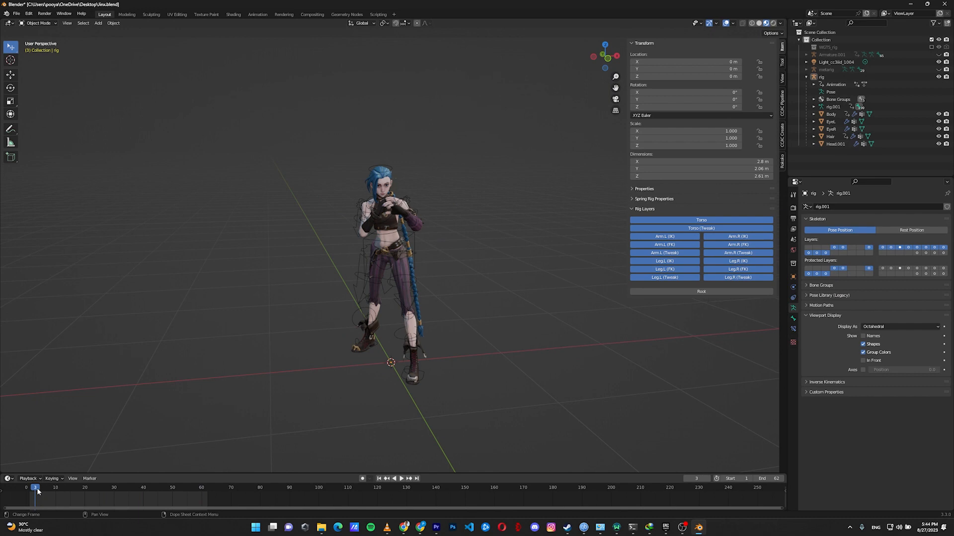
{"action": "left_click", "coordinate": [102, 487]}
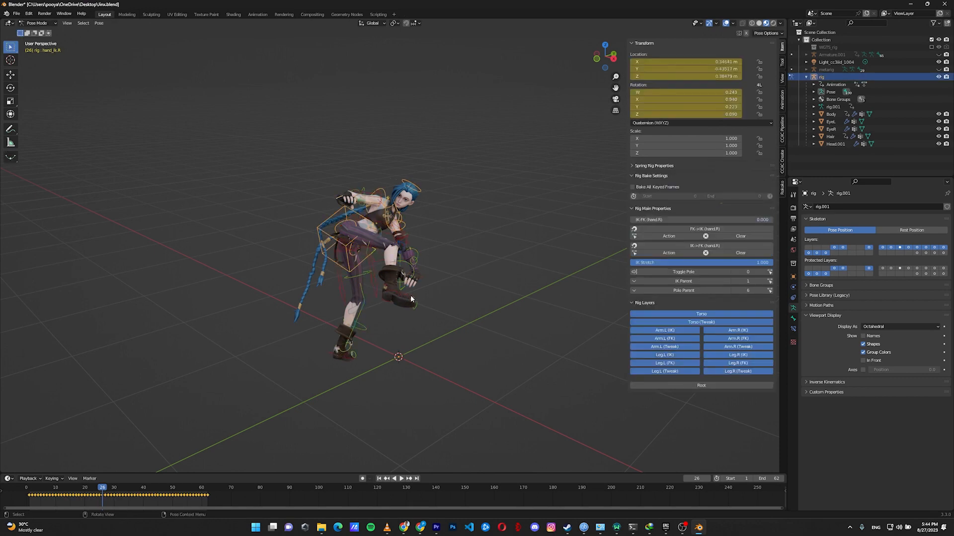
Drag the foot_ik.R control to extend Jinx's right leg in the kick.
{"action": "left_click_drag", "start_coordinate": [414, 277], "coordinate": [375, 286]}
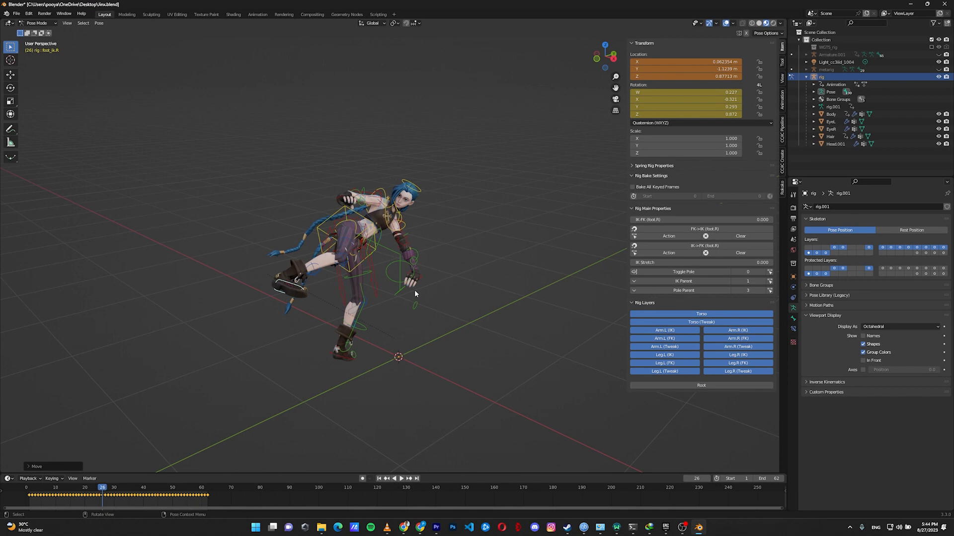
{"action": "mouse_move", "coordinate": [428, 287]}
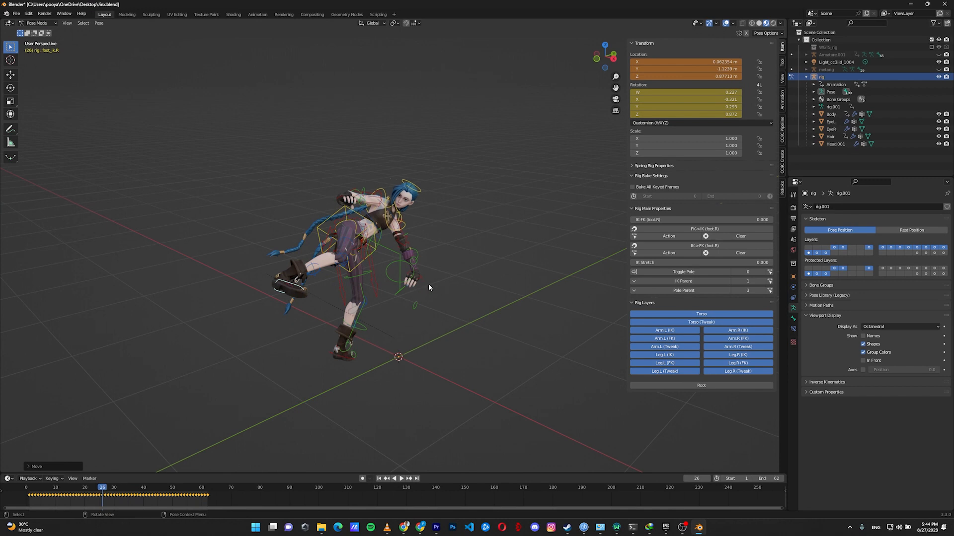